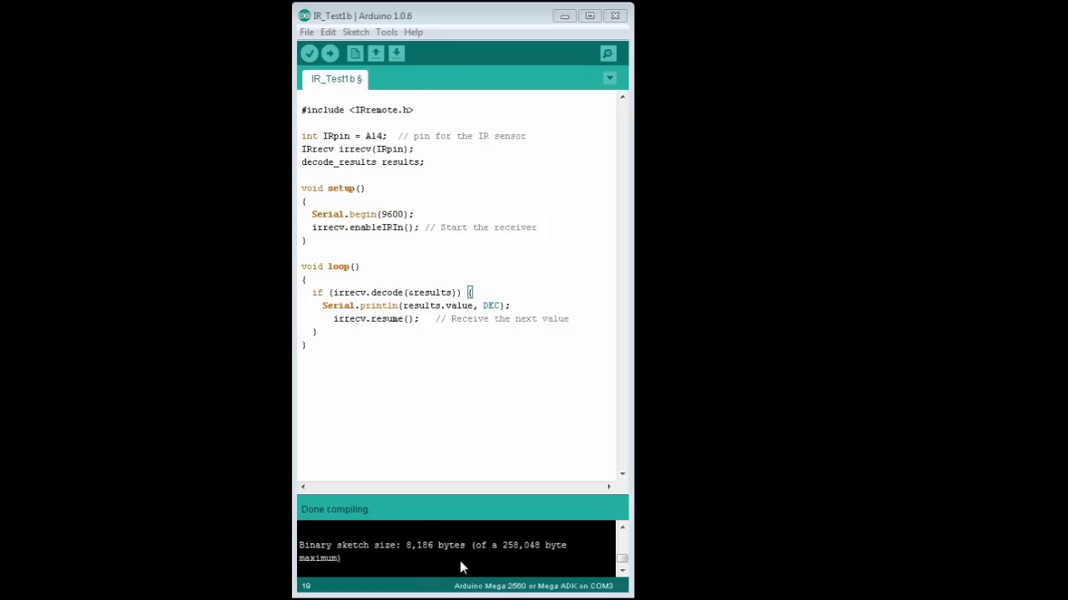
{"action": "mouse_move", "coordinate": [373, 165]}
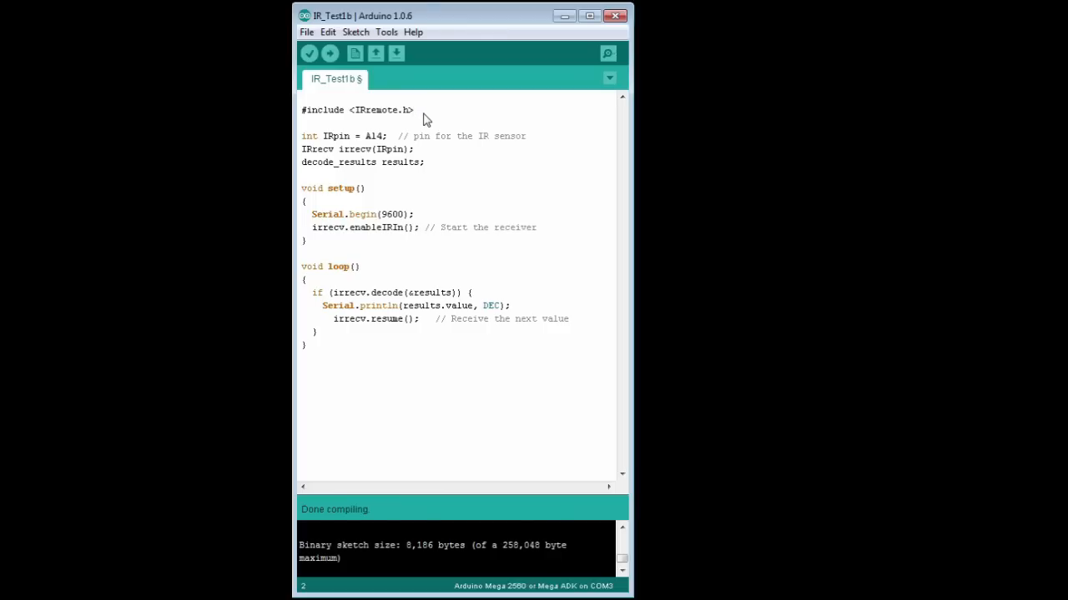
{"action": "mouse_move", "coordinate": [325, 144]}
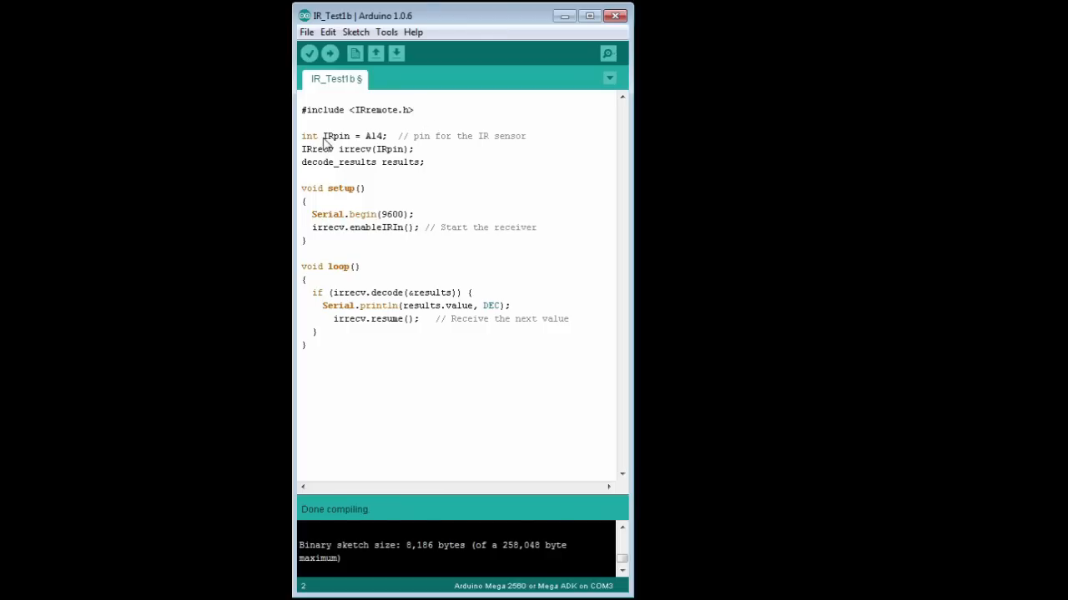
{"action": "mouse_move", "coordinate": [392, 141]}
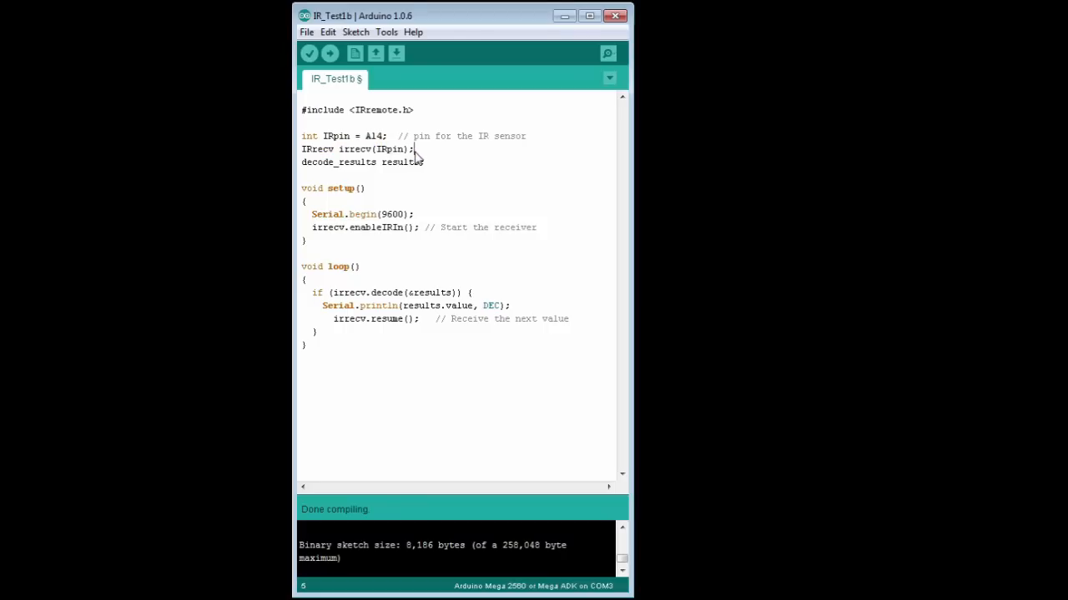
{"action": "mouse_move", "coordinate": [314, 175]}
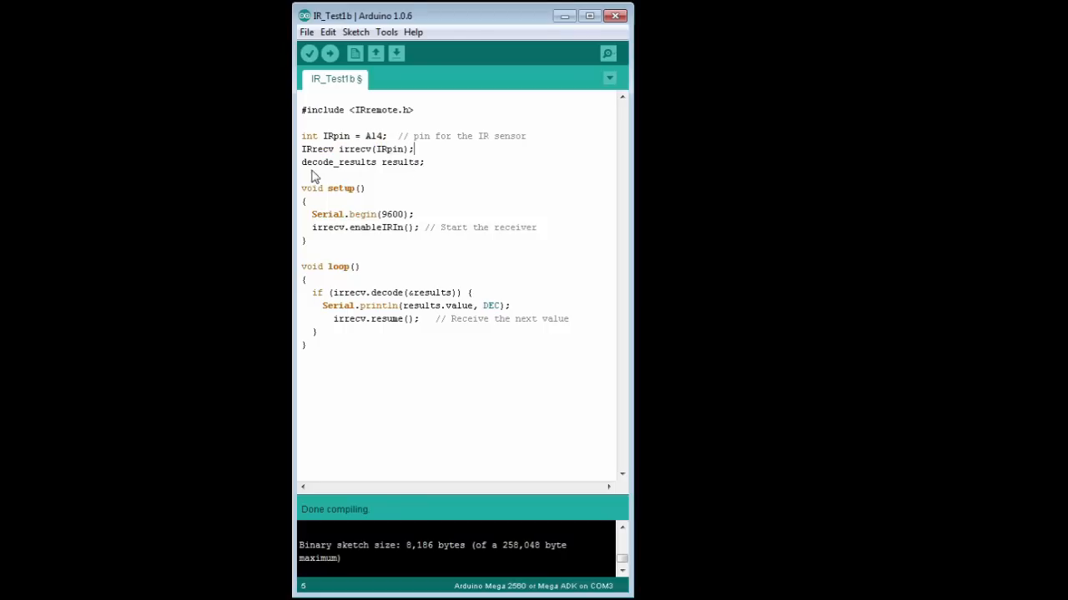
Highlight the decode_results declaration and the Serial.begin(9600) and irrecv.enableIRIn setup calls.
{"action": "double_click", "coordinate": [338, 162]}
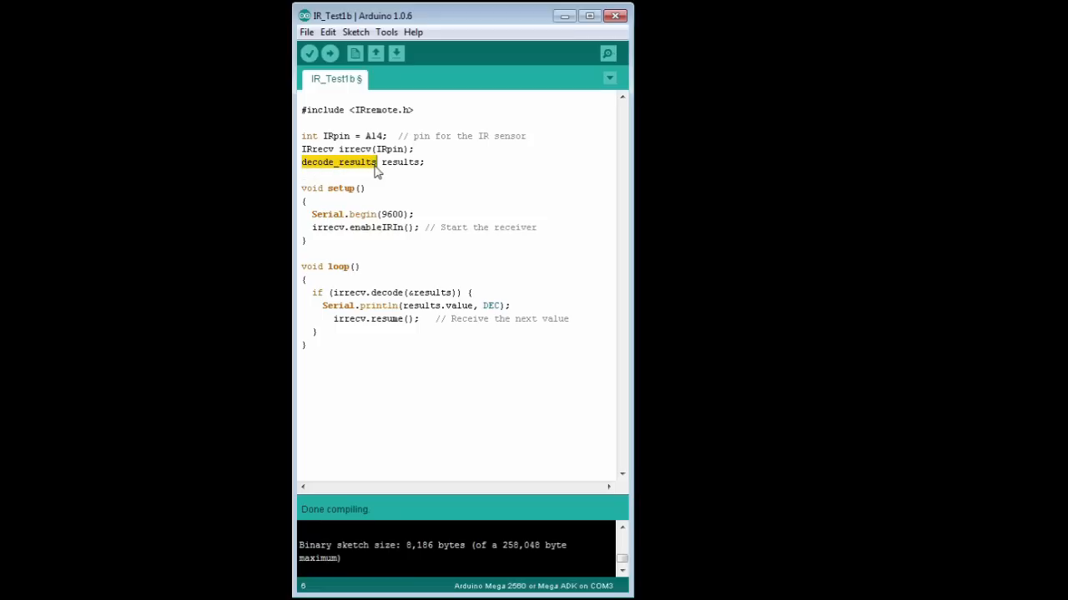
{"action": "double_click", "coordinate": [400, 162]}
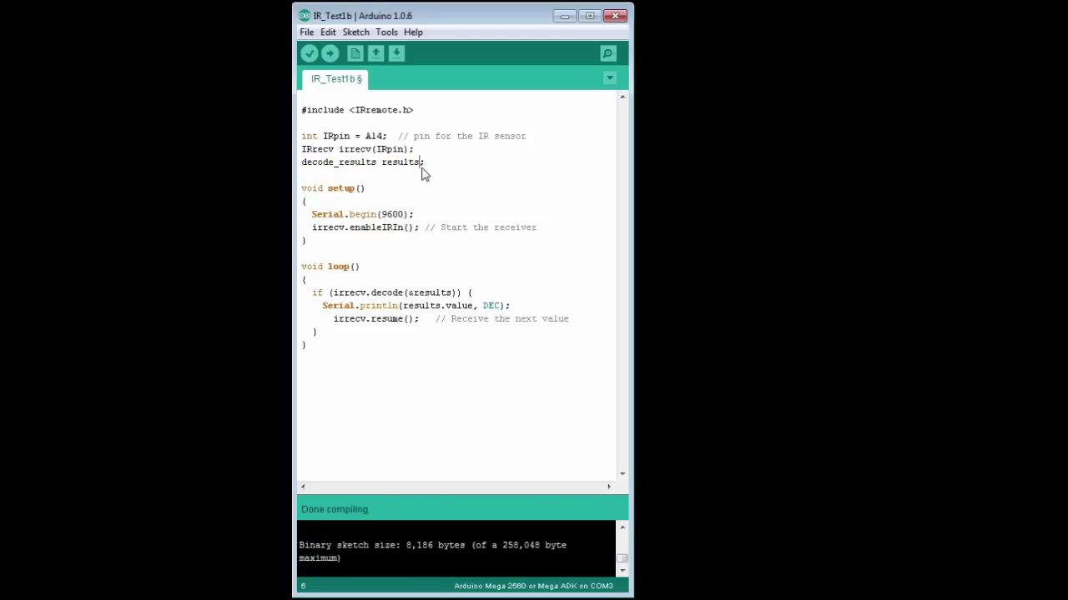
{"action": "mouse_move", "coordinate": [352, 200]}
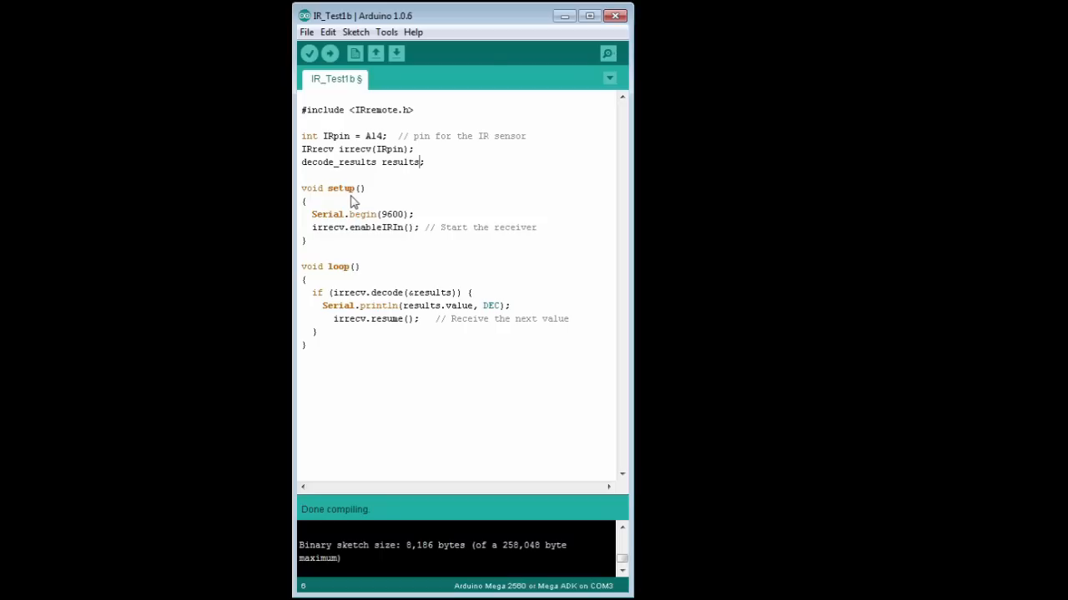
{"action": "double_click", "coordinate": [342, 213]}
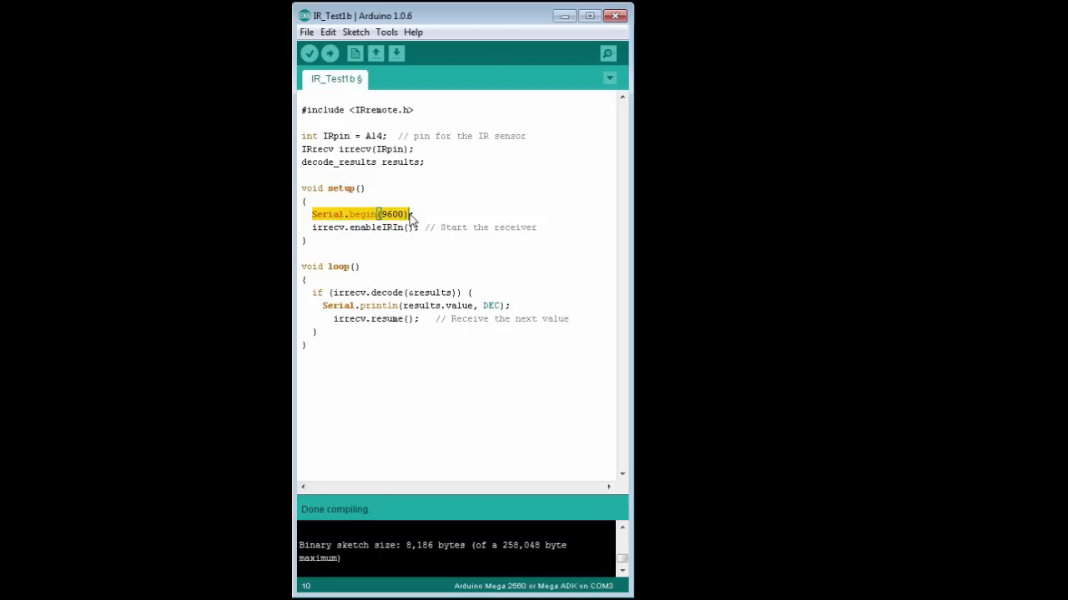
{"action": "left_click", "coordinate": [399, 214]}
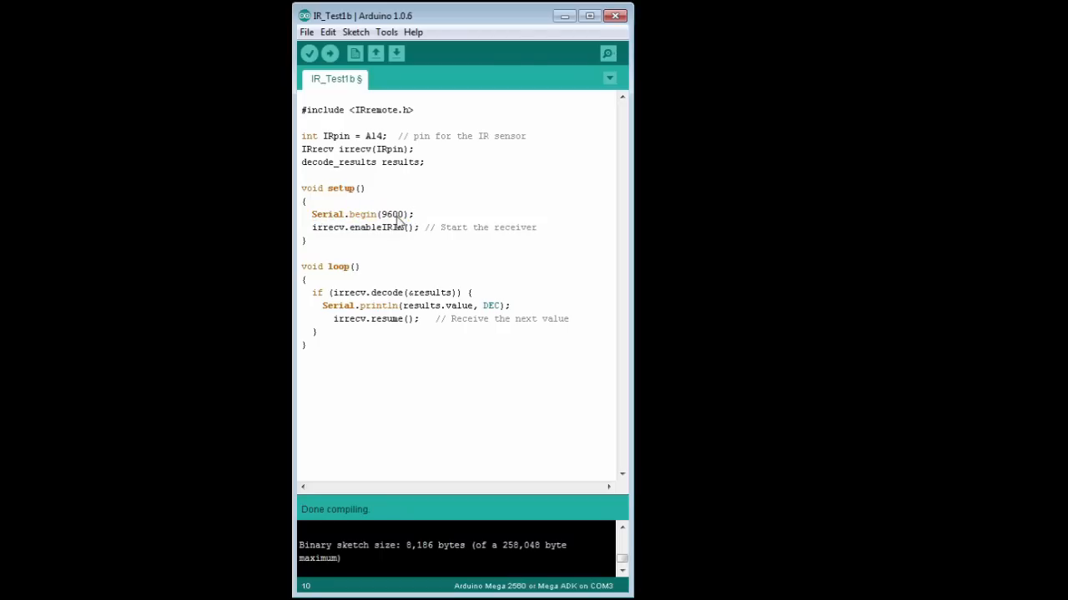
{"action": "double_click", "coordinate": [320, 227]}
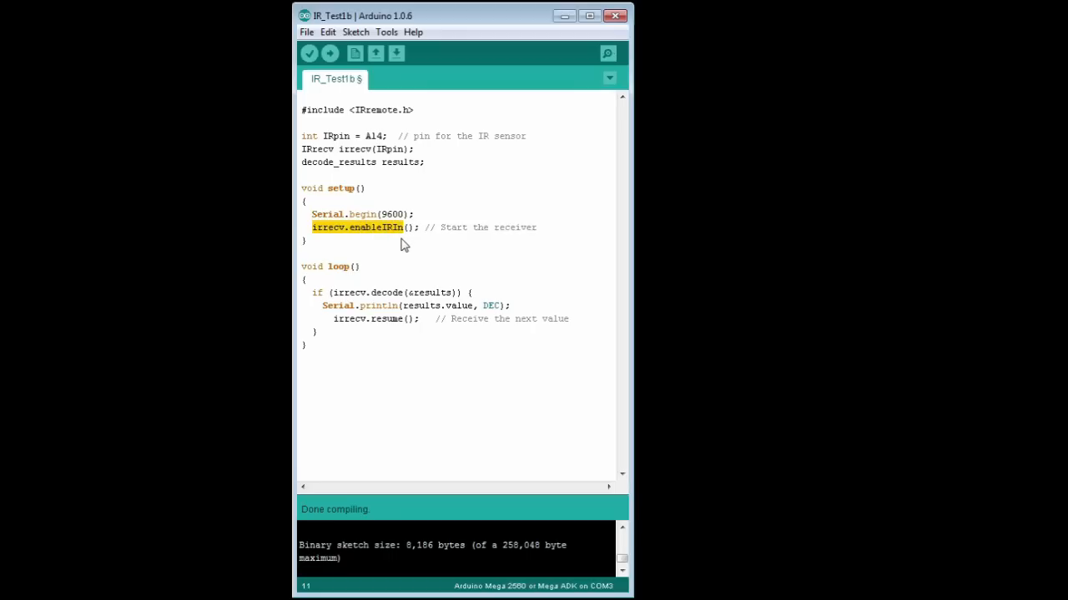
{"action": "left_click", "coordinate": [346, 280]}
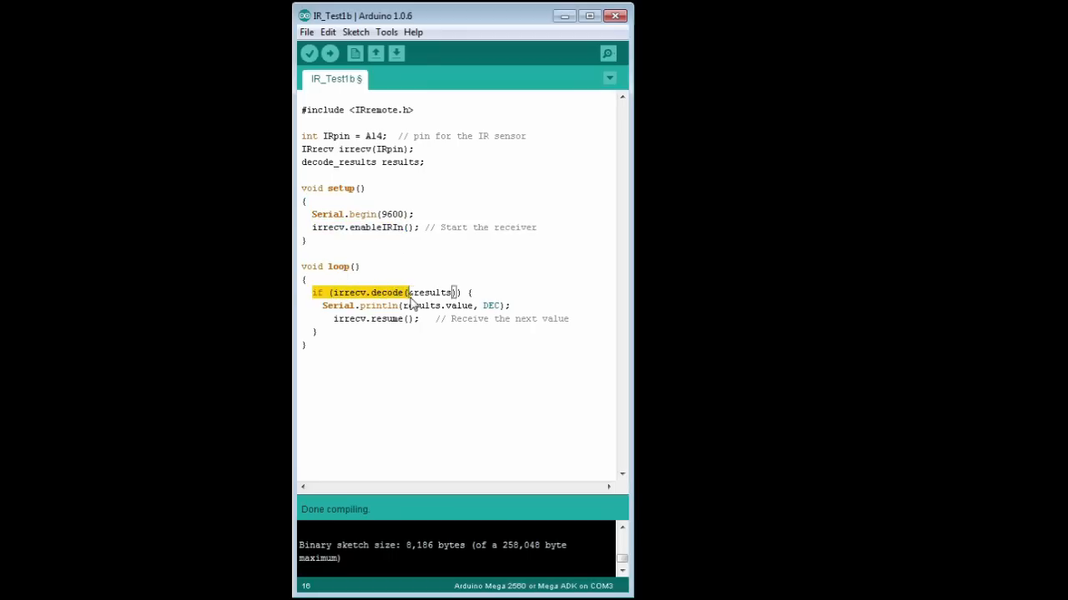
Highlight the Serial.println and irrecv.resume calls inside loop().
{"action": "left_click", "coordinate": [384, 305]}
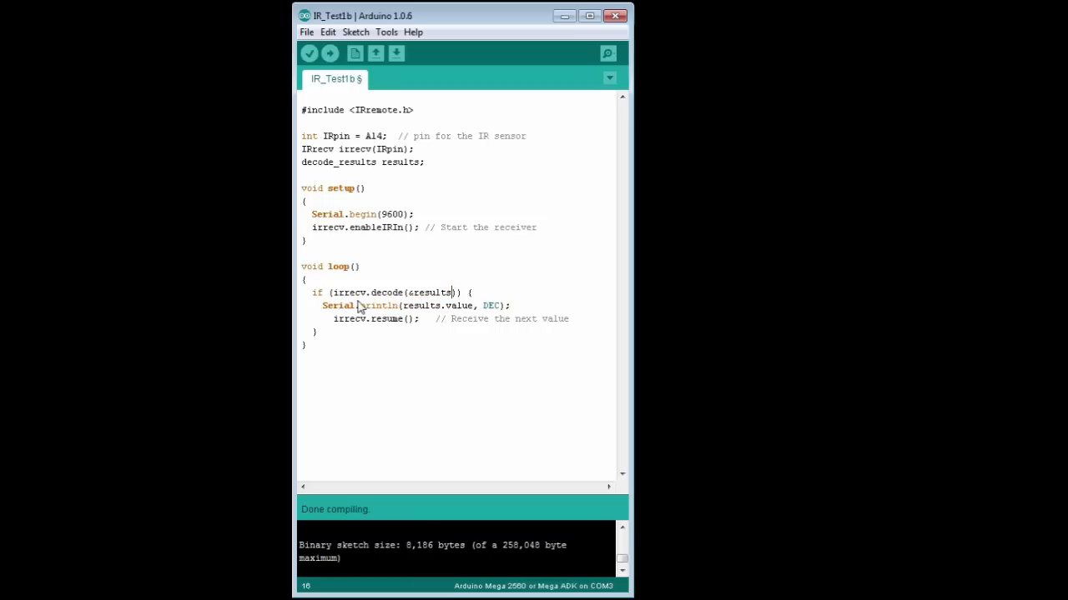
{"action": "double_click", "coordinate": [359, 305]}
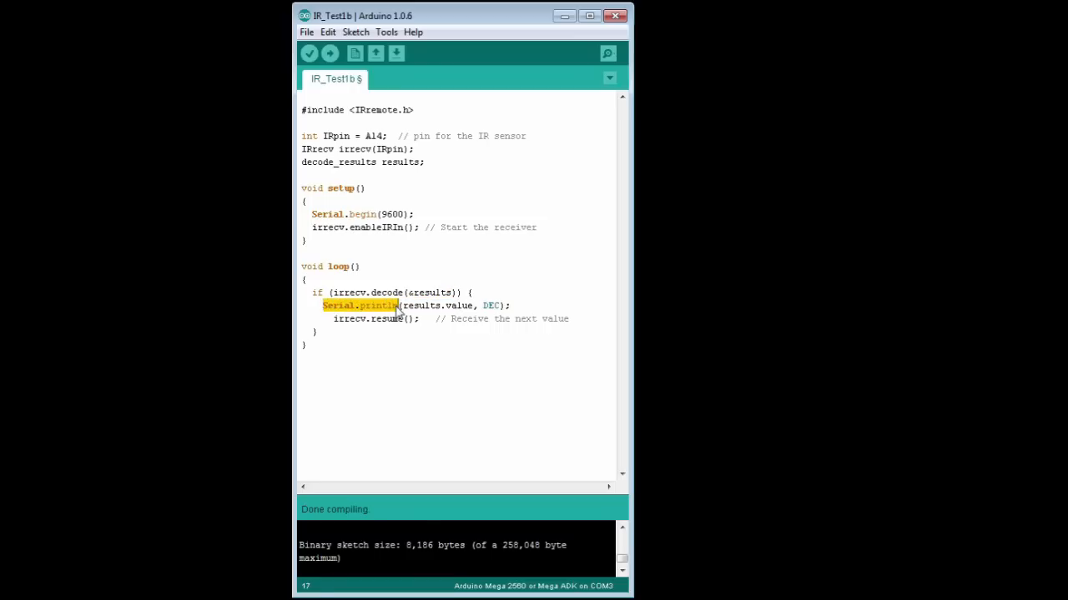
{"action": "double_click", "coordinate": [424, 306]}
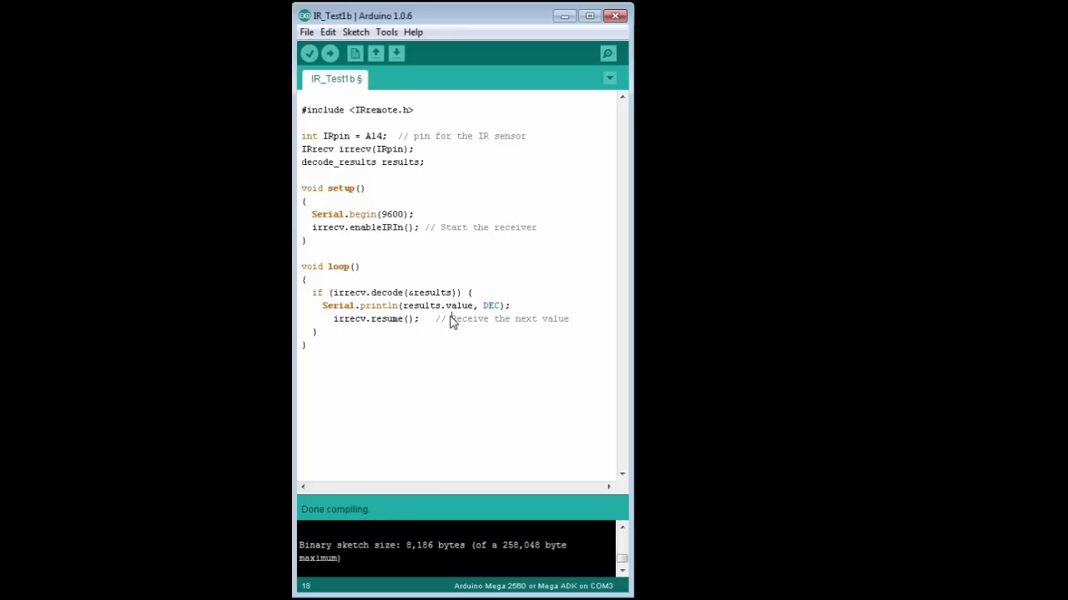
{"action": "double_click", "coordinate": [360, 318]}
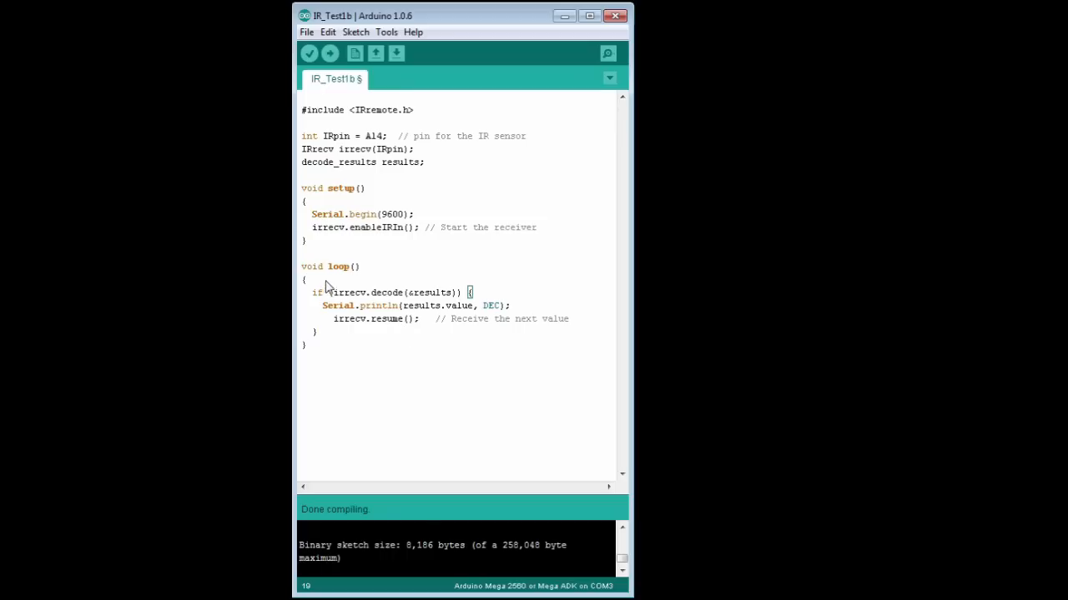
{"action": "mouse_move", "coordinate": [358, 336]}
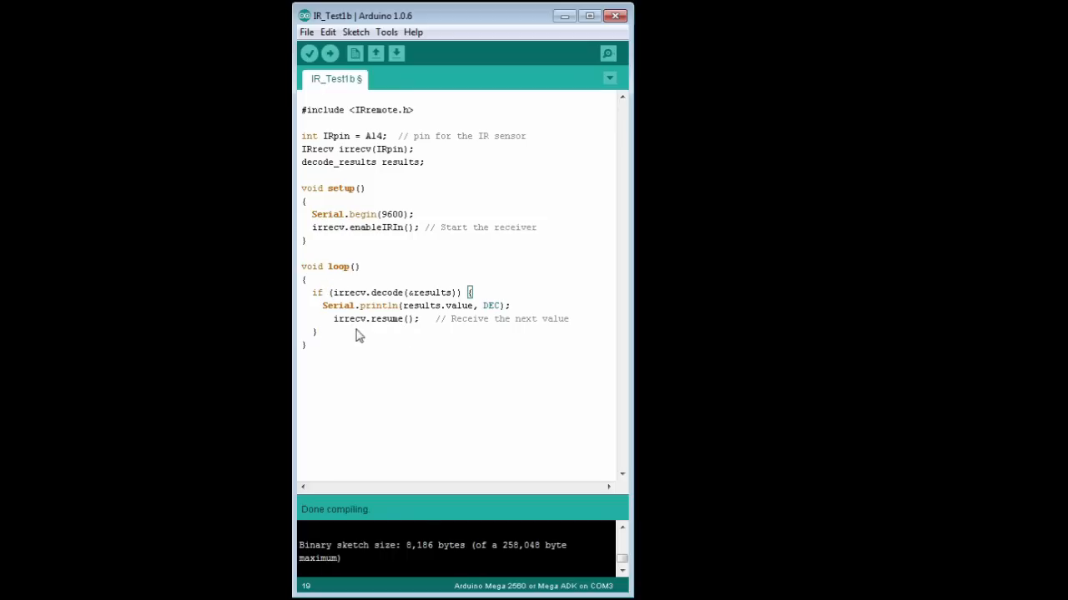
Point out the button 1, button 3, POWER, RIGHT and DOWN entries in the button table.
{"action": "left_click", "coordinate": [607, 52]}
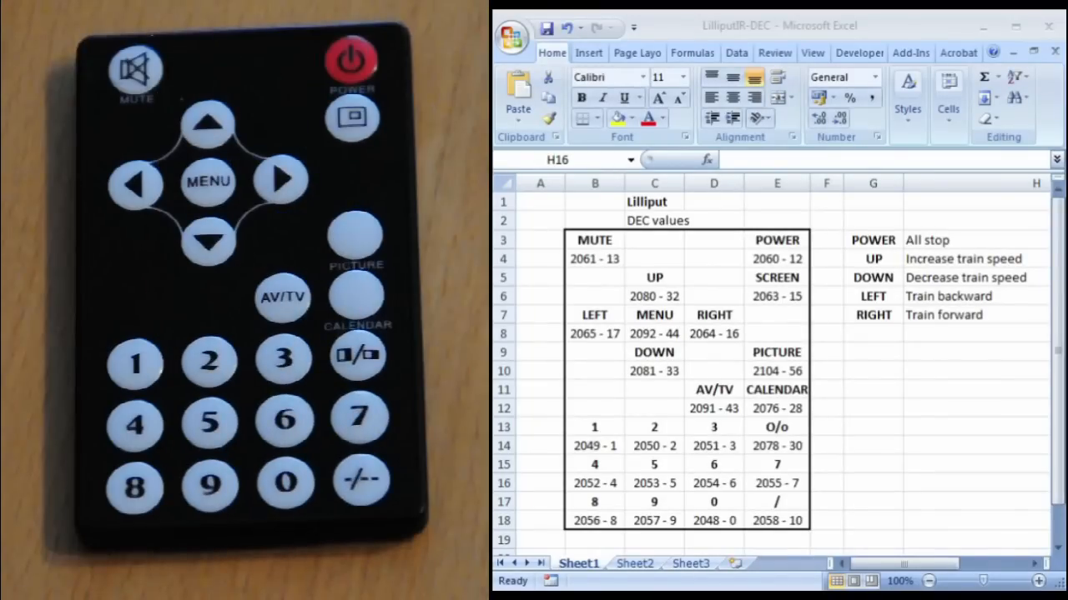
{"action": "left_click", "coordinate": [594, 426]}
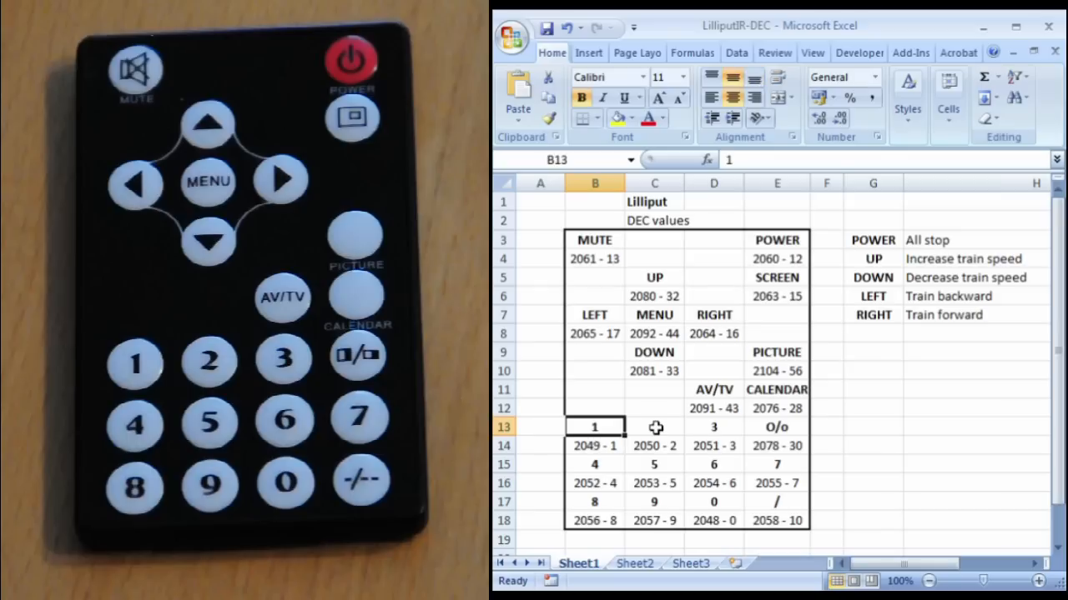
{"action": "left_click", "coordinate": [713, 426]}
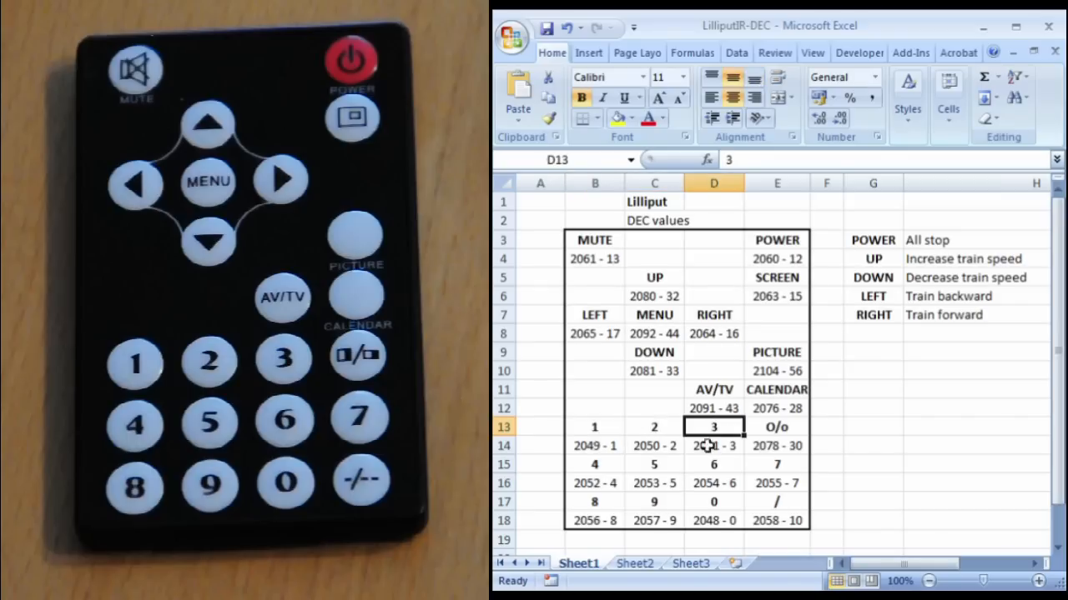
{"action": "left_click", "coordinate": [777, 240]}
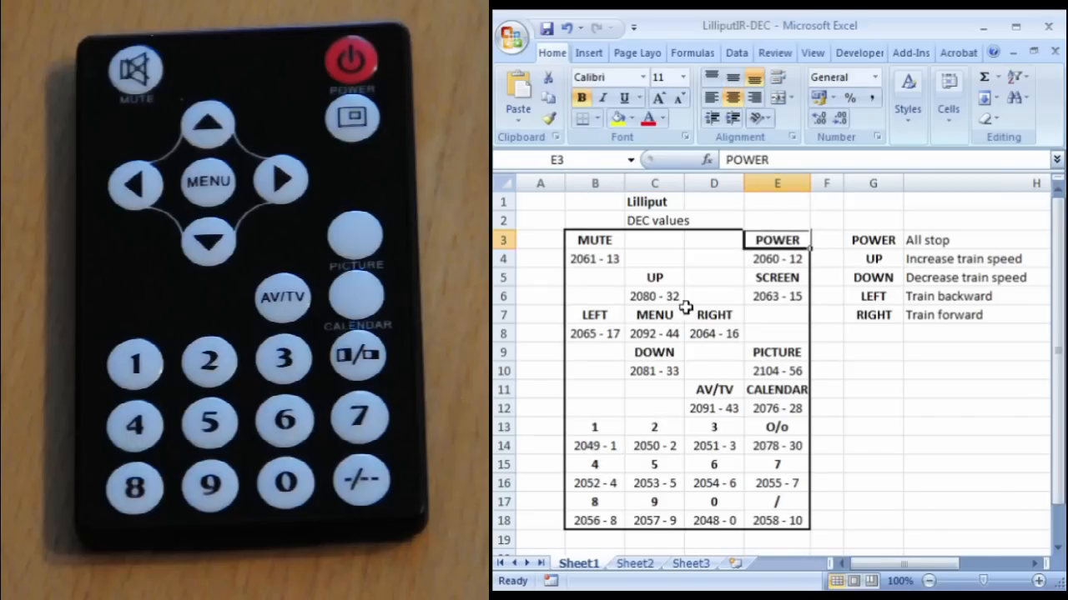
{"action": "left_click", "coordinate": [713, 315]}
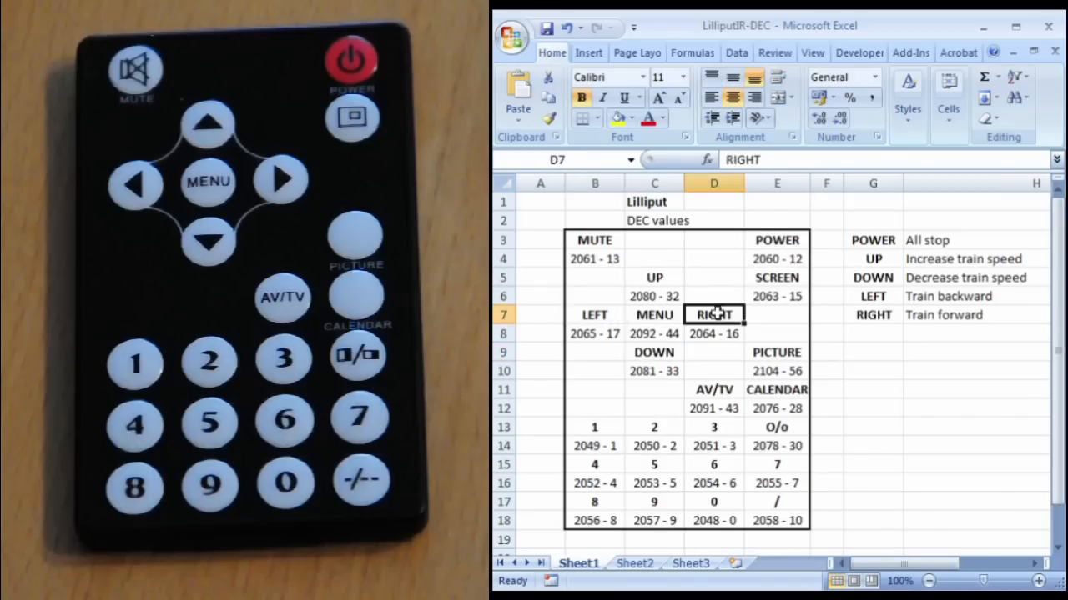
{"action": "mouse_move", "coordinate": [880, 240]}
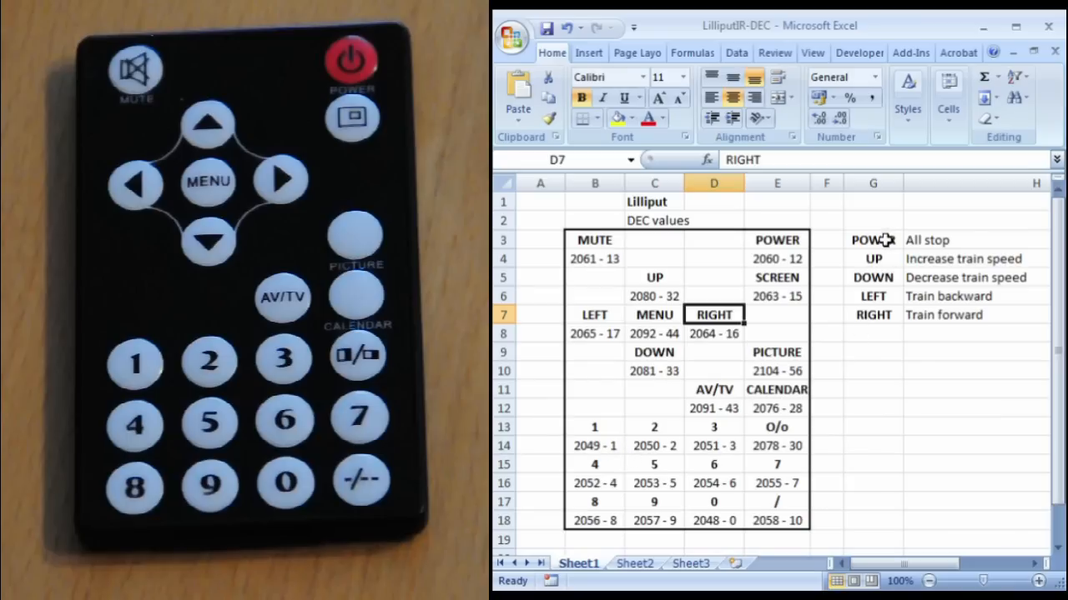
{"action": "left_click", "coordinate": [873, 277]}
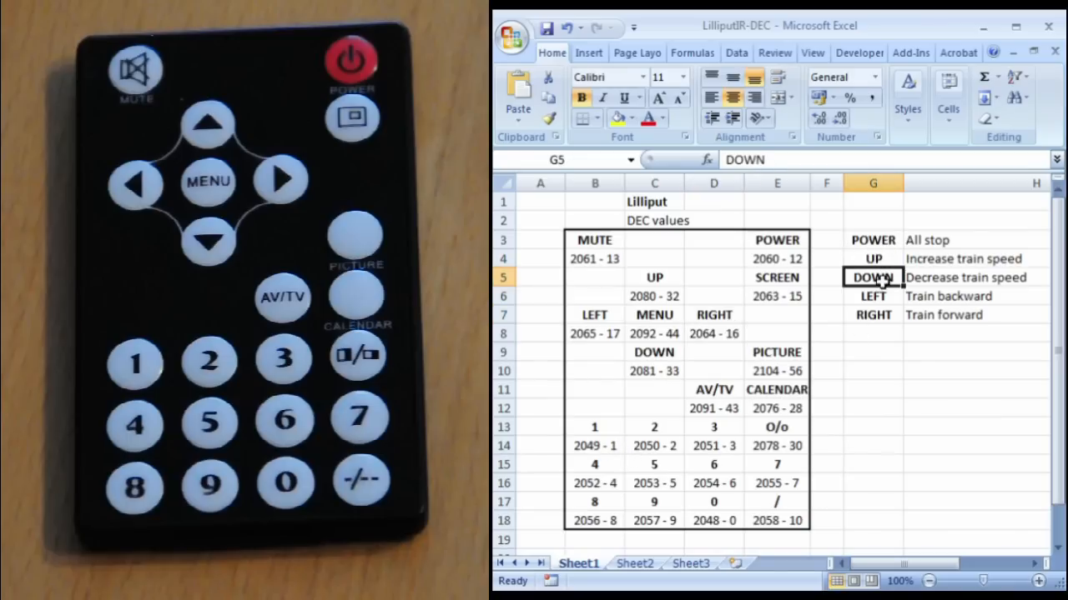
{"action": "left_click", "coordinate": [873, 314]}
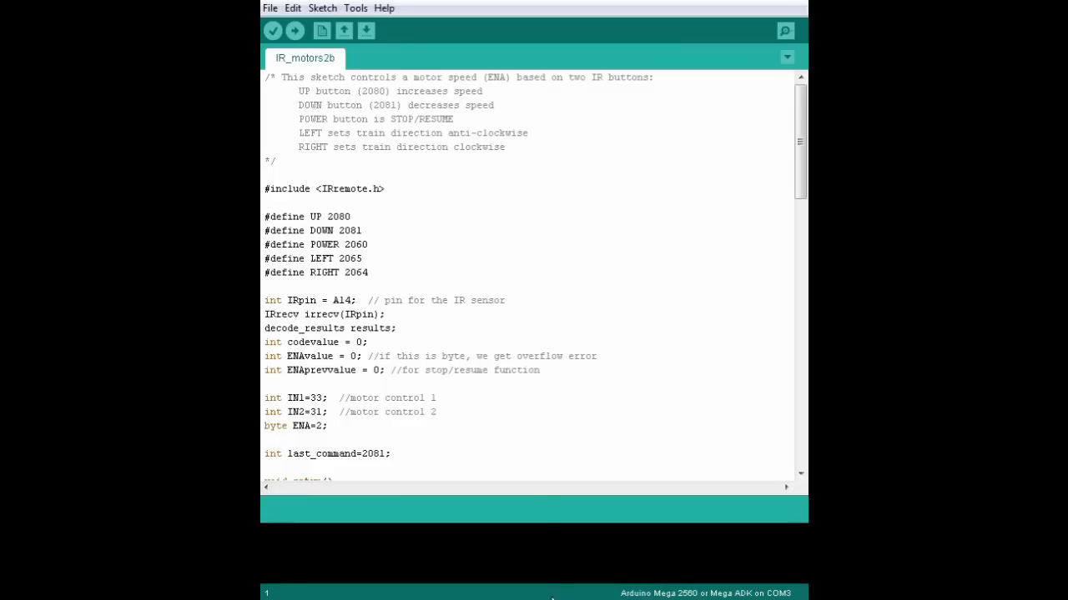
{"action": "mouse_move", "coordinate": [403, 183]}
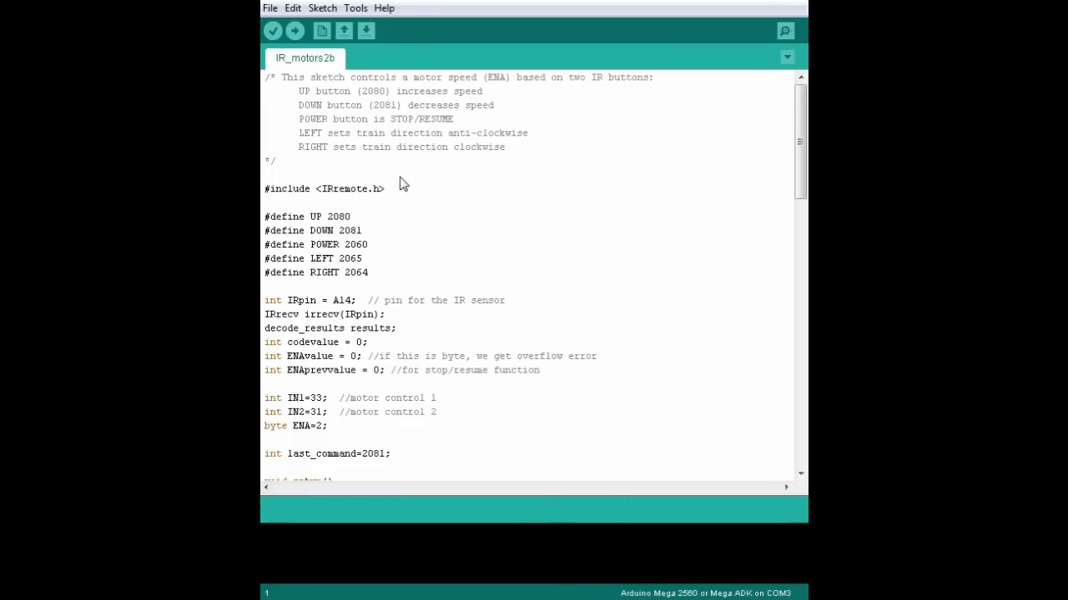
Highlight the IRremote include, the five button code defines and the codevalue declaration.
{"action": "double_click", "coordinate": [274, 189]}
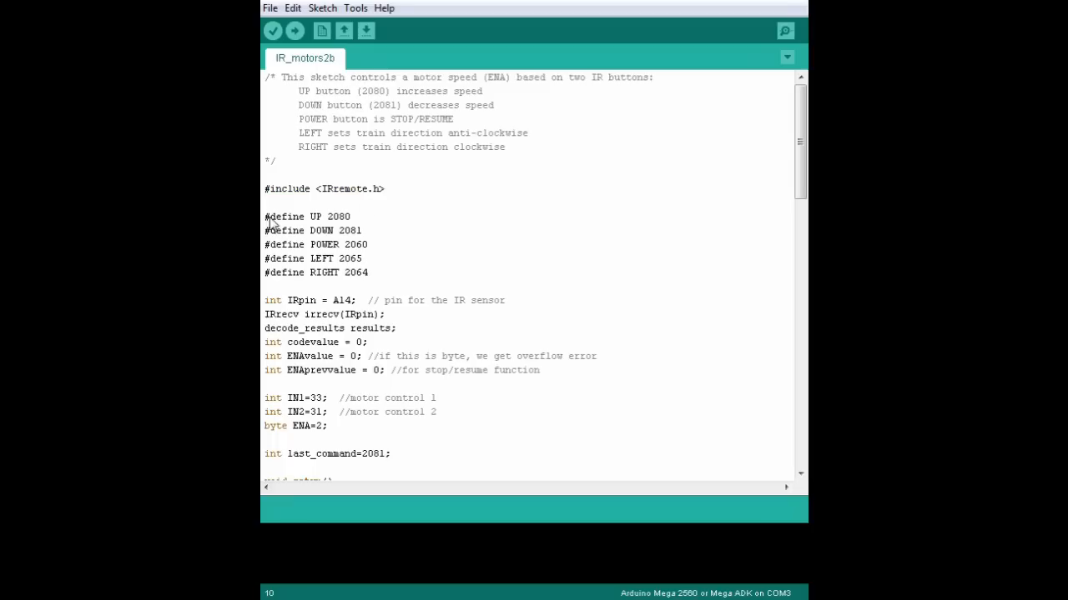
{"action": "left_click_drag", "start_coordinate": [265, 216], "coordinate": [385, 274]}
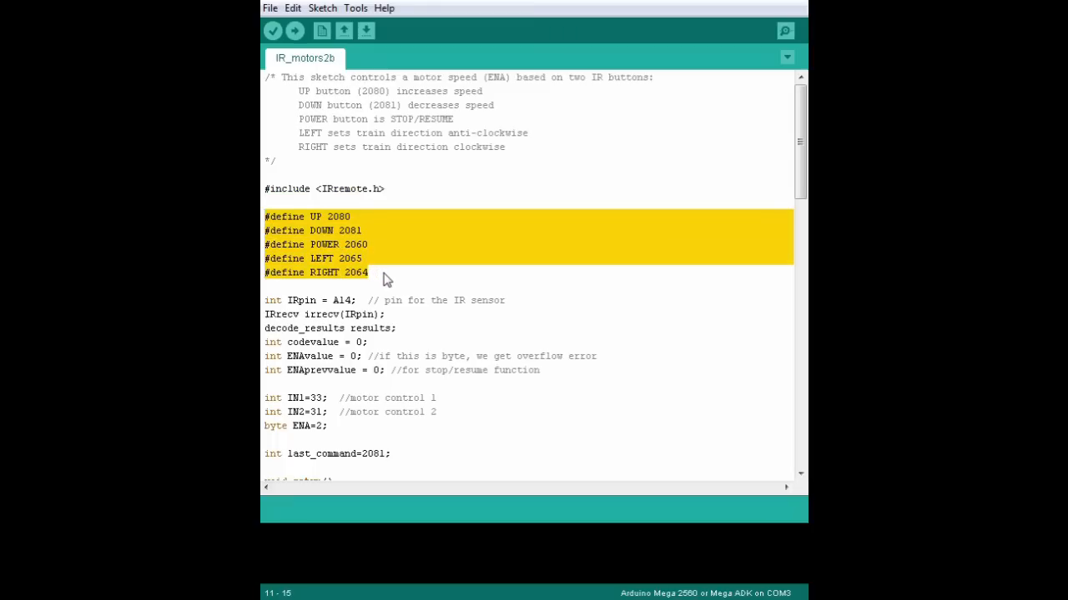
{"action": "left_click", "coordinate": [368, 273]}
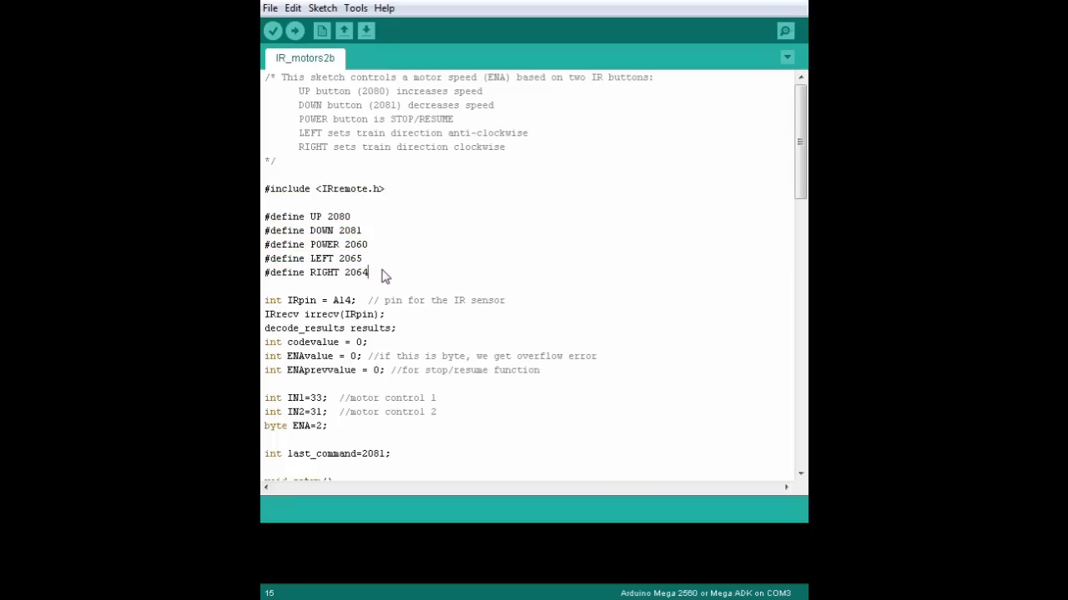
{"action": "mouse_move", "coordinate": [265, 317]}
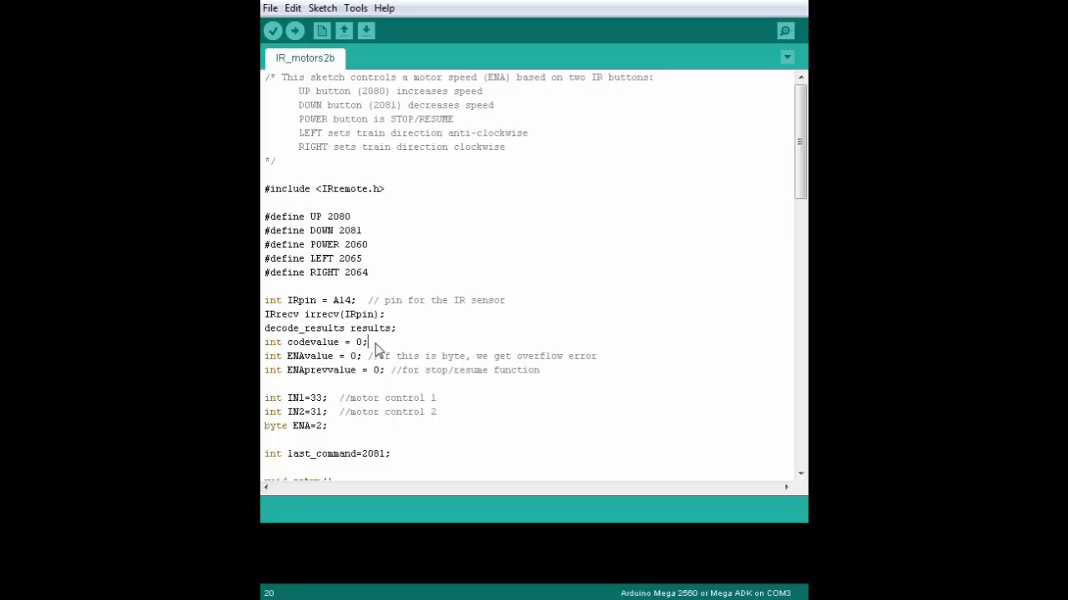
{"action": "double_click", "coordinate": [296, 356]}
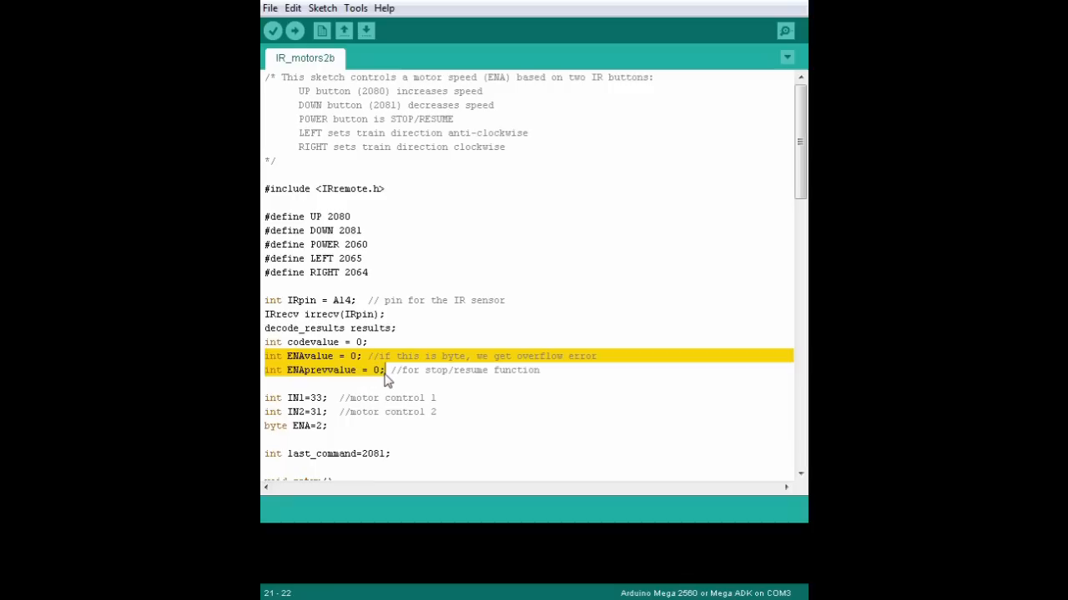
{"action": "left_click", "coordinate": [385, 383]}
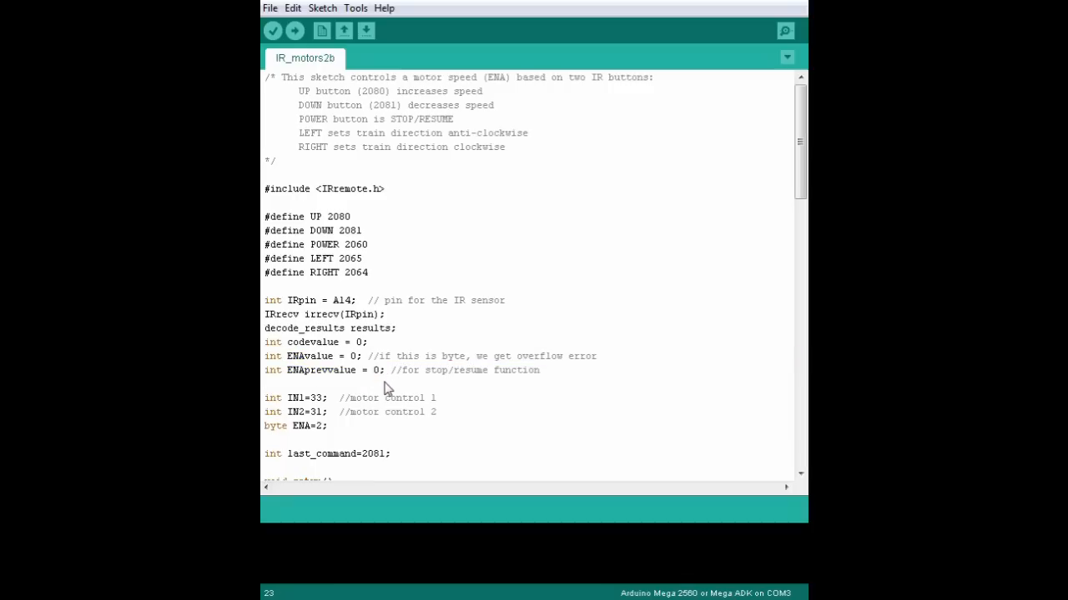
{"action": "mouse_move", "coordinate": [354, 386]}
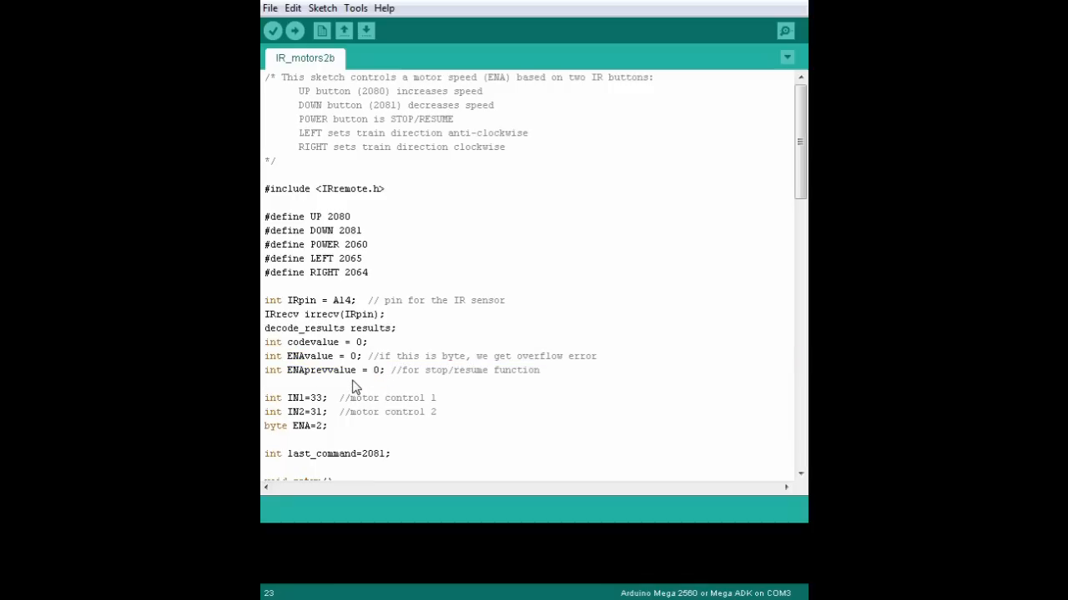
{"action": "mouse_move", "coordinate": [288, 393]}
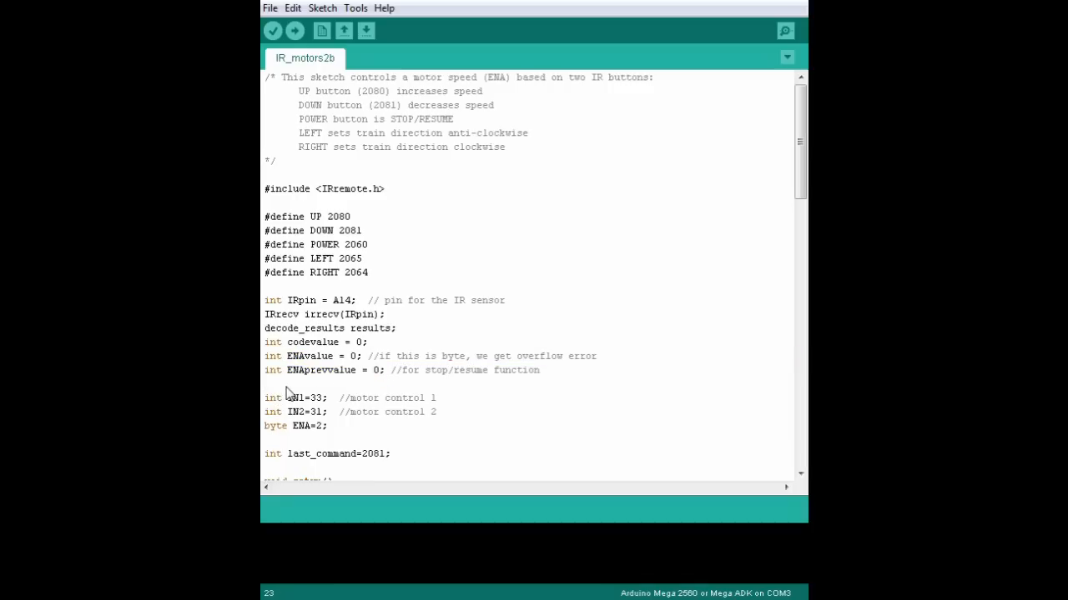
Highlight the motor control pin declarations, last_command, and the output-writing lines in setup.
{"action": "left_click_drag", "start_coordinate": [265, 398], "coordinate": [330, 426]}
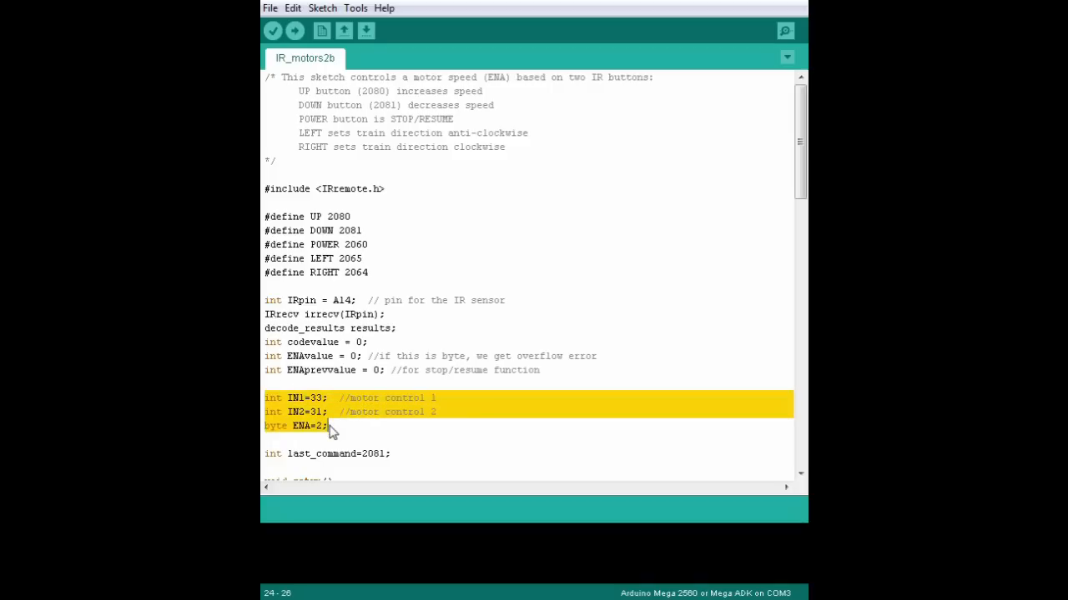
{"action": "scroll", "scroll_direction": "down", "scroll_amount": 3}
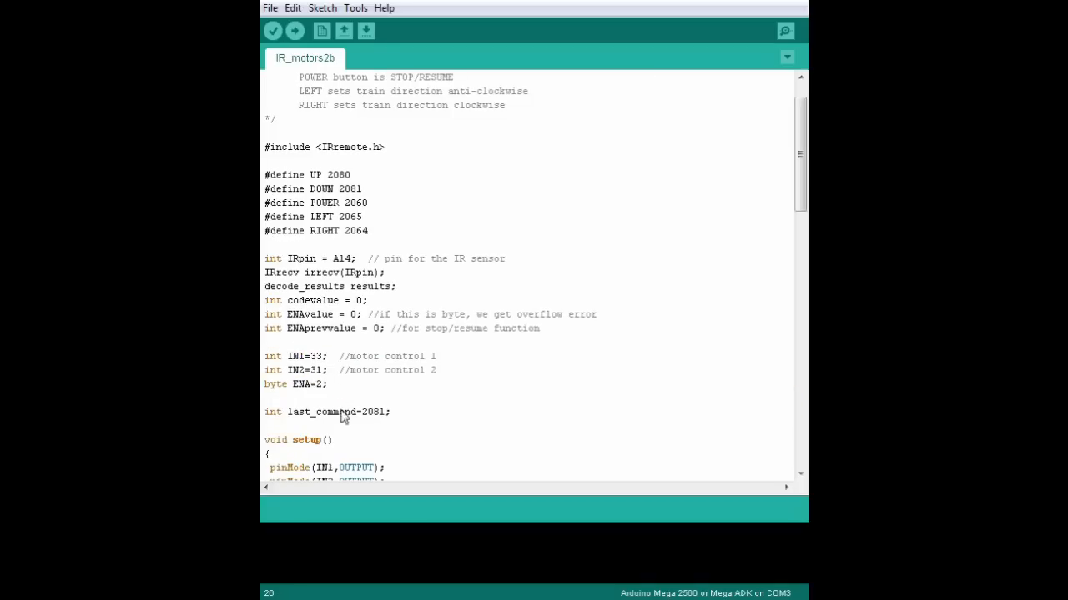
{"action": "triple_click", "coordinate": [328, 411]}
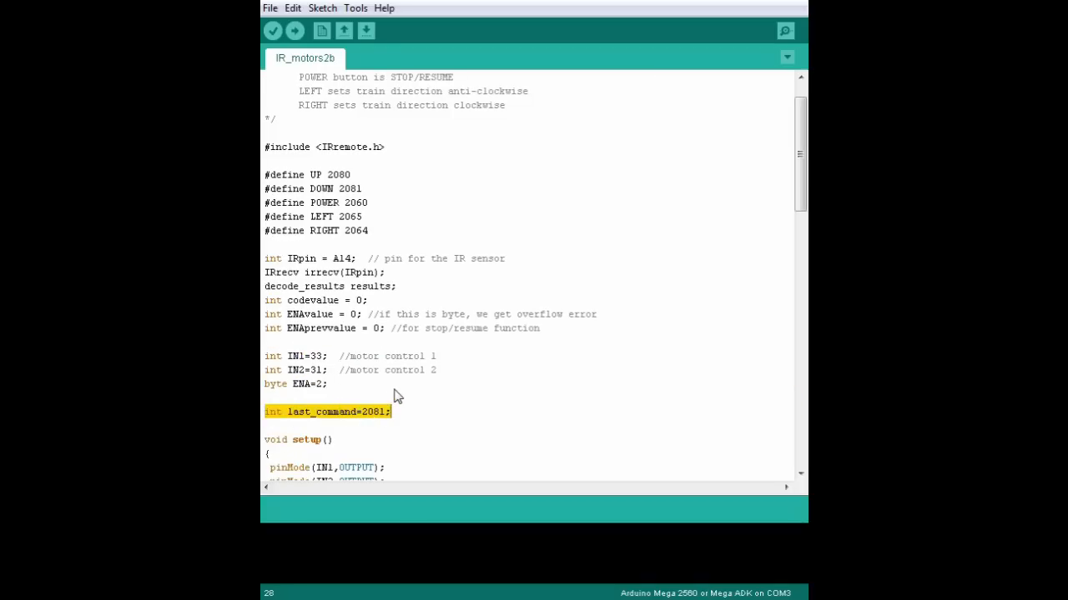
{"action": "scroll", "scroll_direction": "down", "scroll_amount": 3}
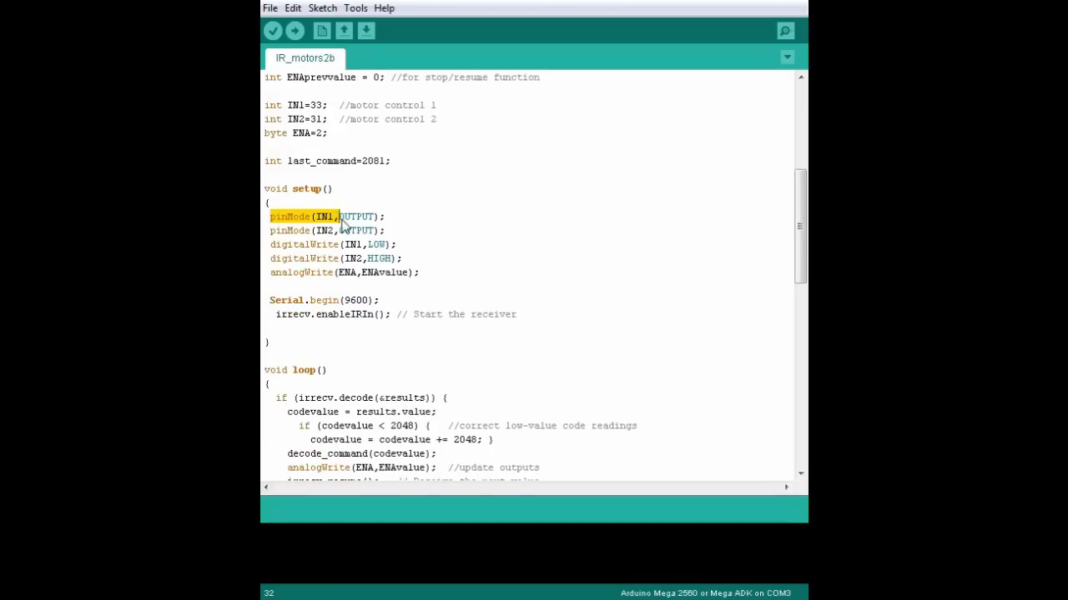
{"action": "left_click", "coordinate": [271, 244]}
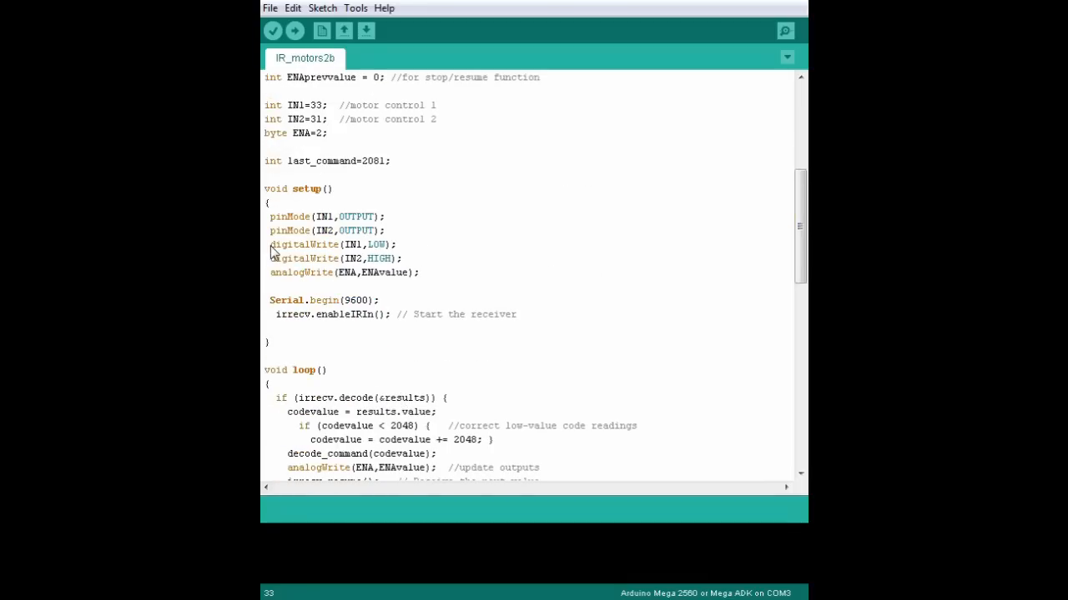
{"action": "left_click_drag", "start_coordinate": [271, 245], "coordinate": [401, 258]}
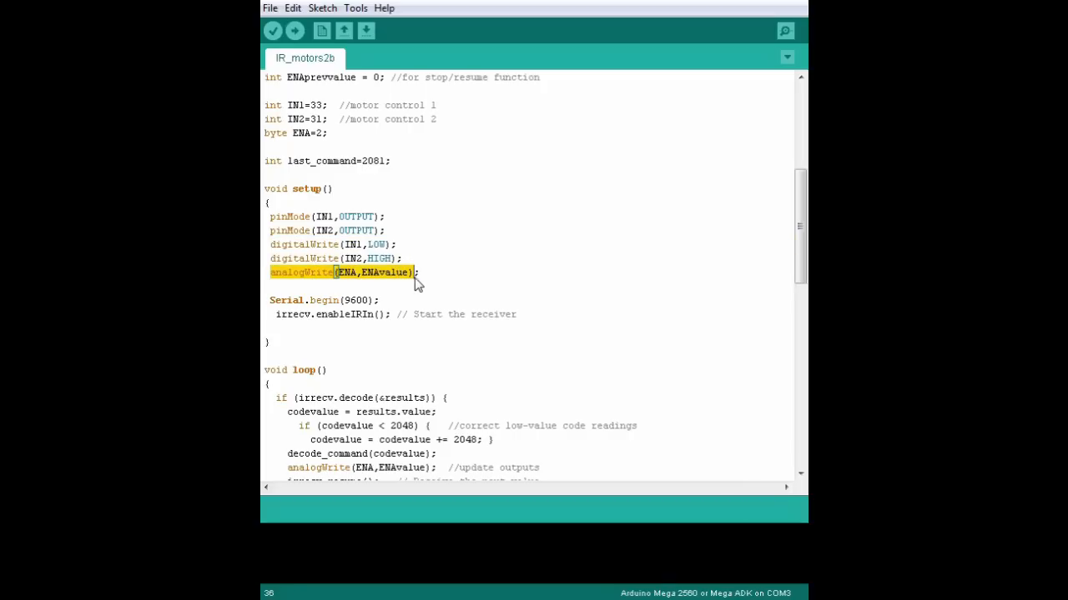
{"action": "left_click", "coordinate": [421, 271]}
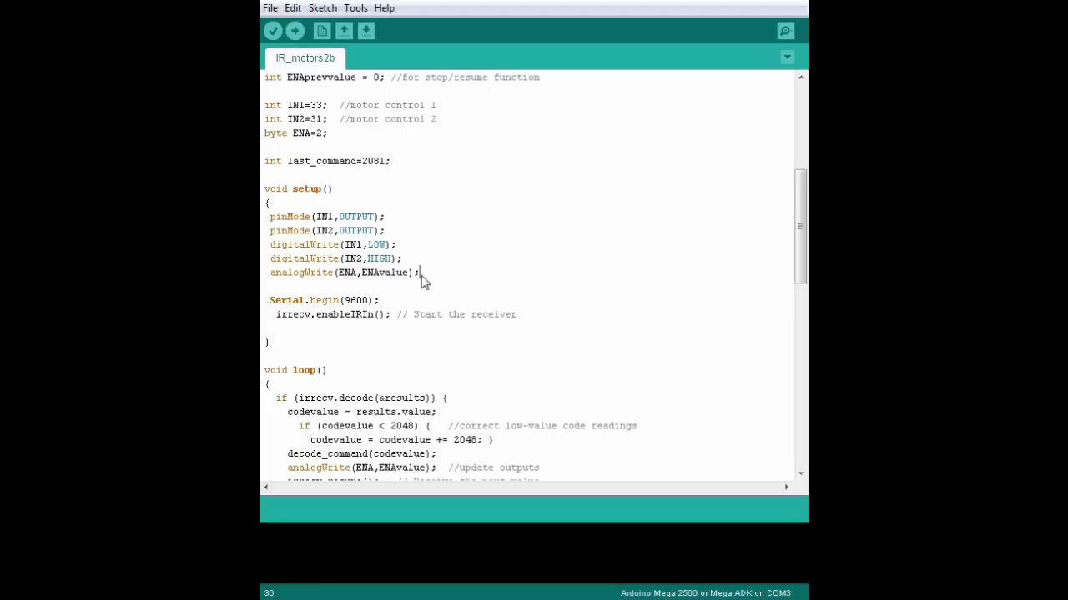
{"action": "mouse_move", "coordinate": [417, 280]}
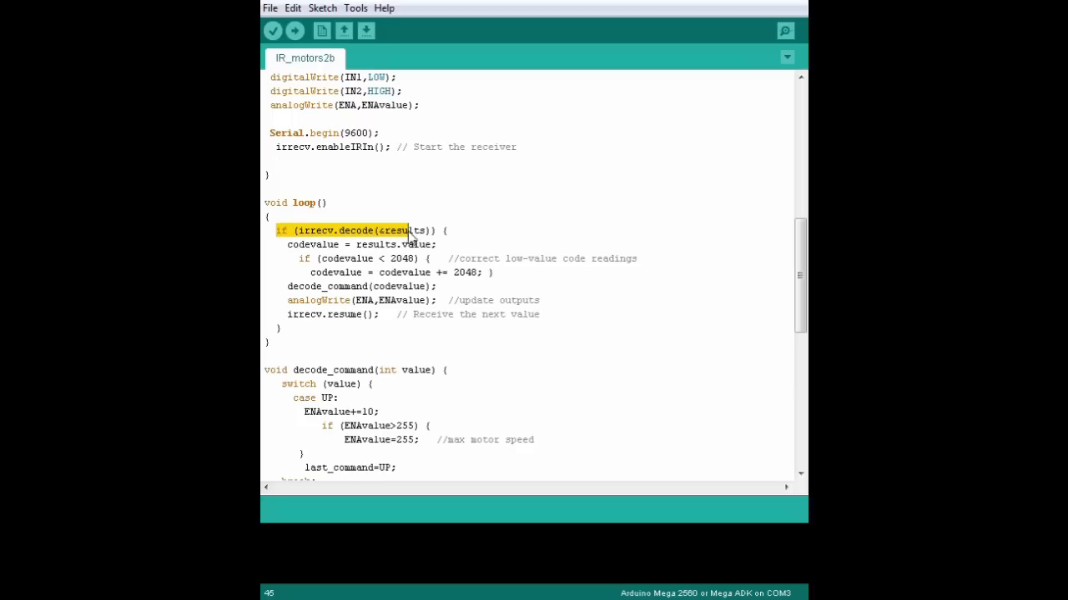
Highlight loop's decode check, codevalue, low-value code correction and the decode_command header.
{"action": "left_click_drag", "start_coordinate": [409, 231], "coordinate": [434, 244]}
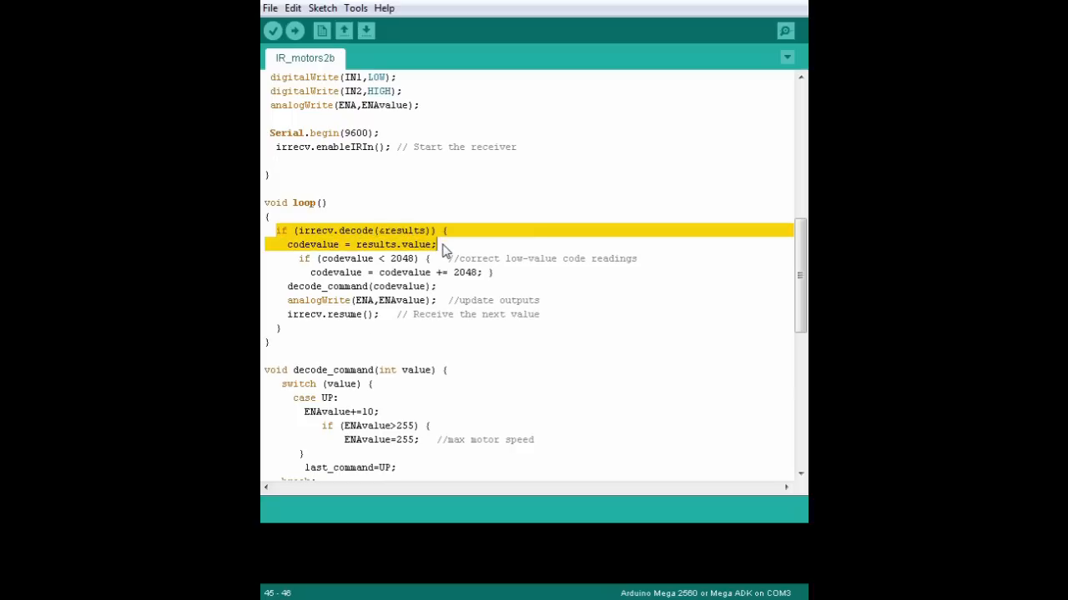
{"action": "double_click", "coordinate": [311, 244]}
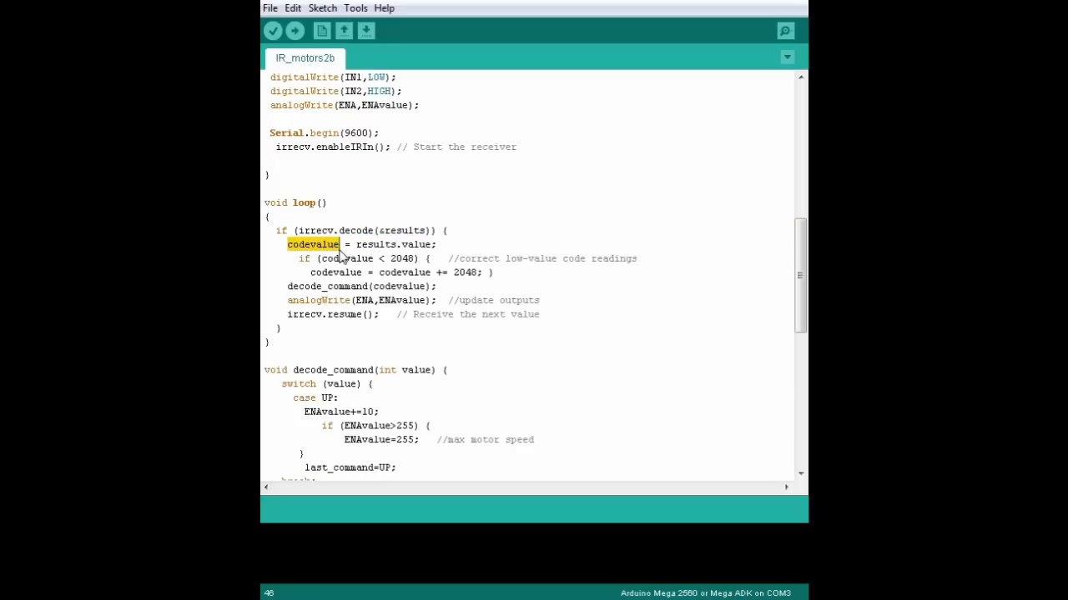
{"action": "left_click", "coordinate": [302, 258]}
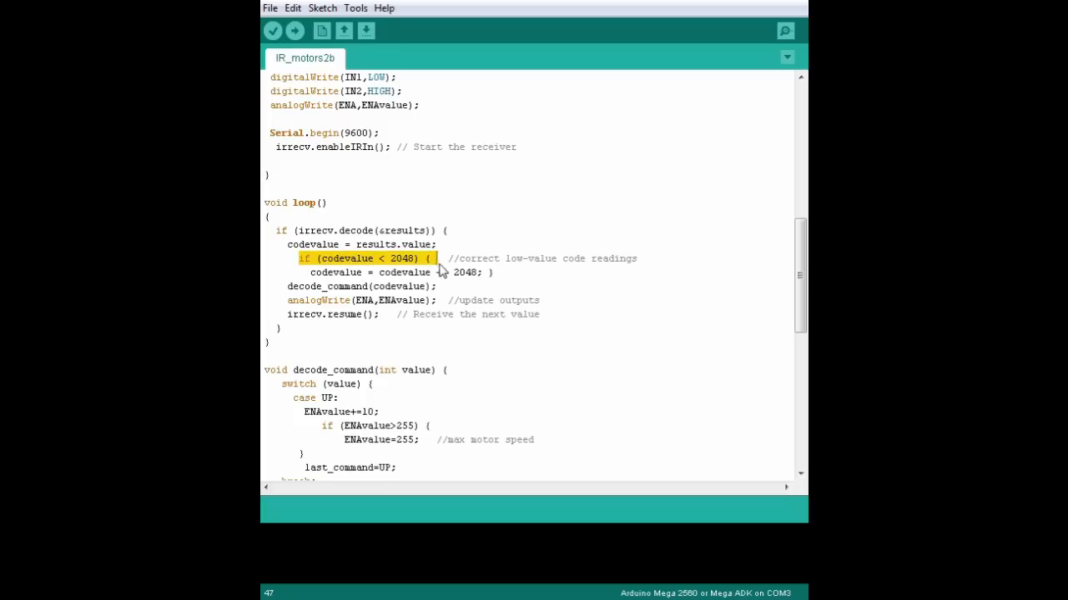
{"action": "left_click_drag", "start_coordinate": [431, 258], "coordinate": [494, 272]}
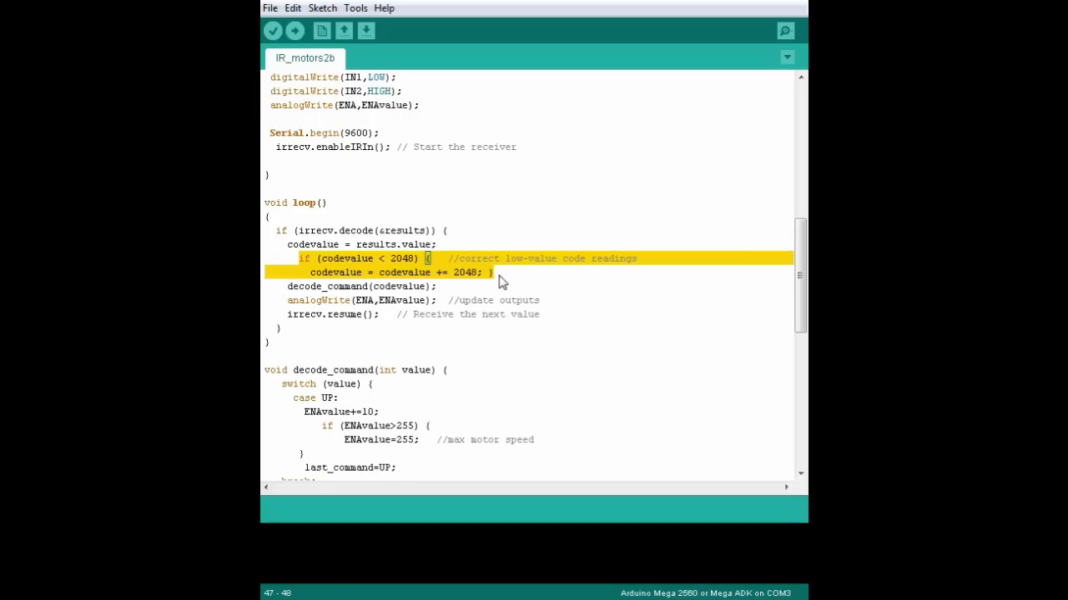
{"action": "mouse_move", "coordinate": [516, 279]}
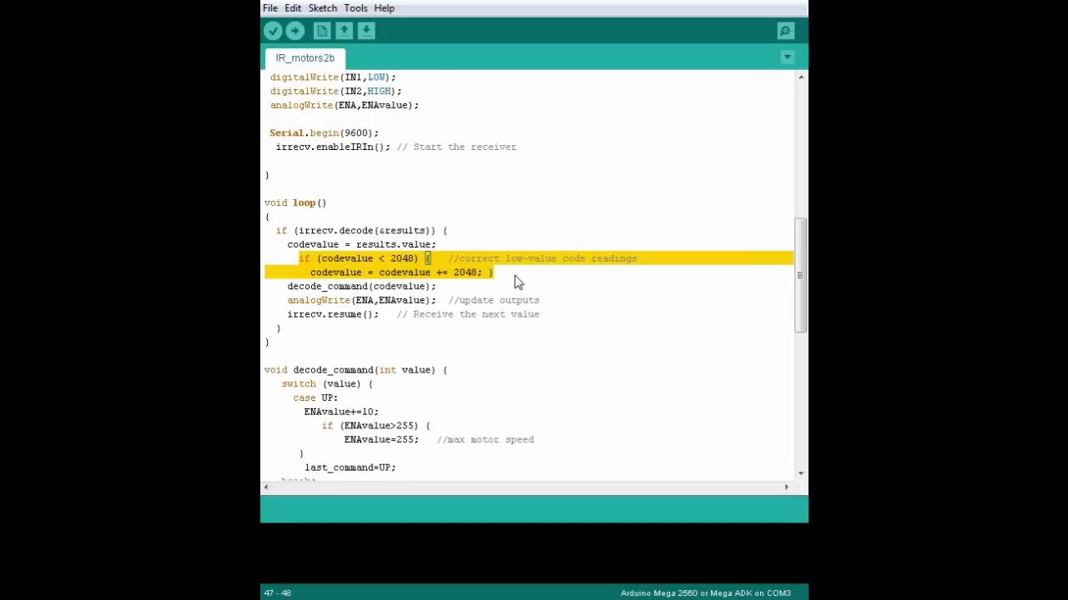
{"action": "mouse_move", "coordinate": [319, 289]}
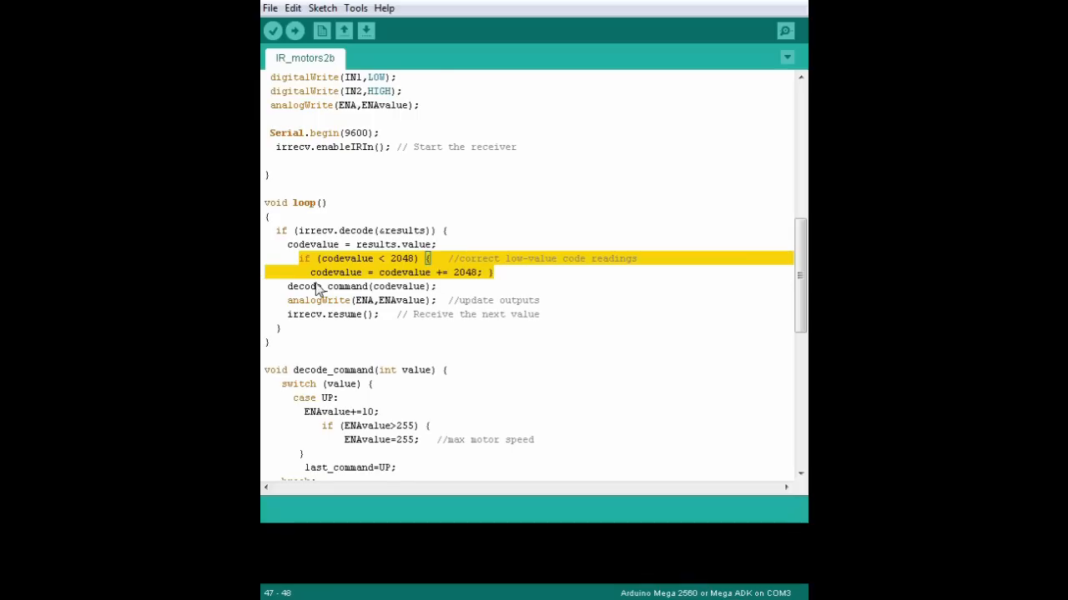
{"action": "double_click", "coordinate": [400, 286]}
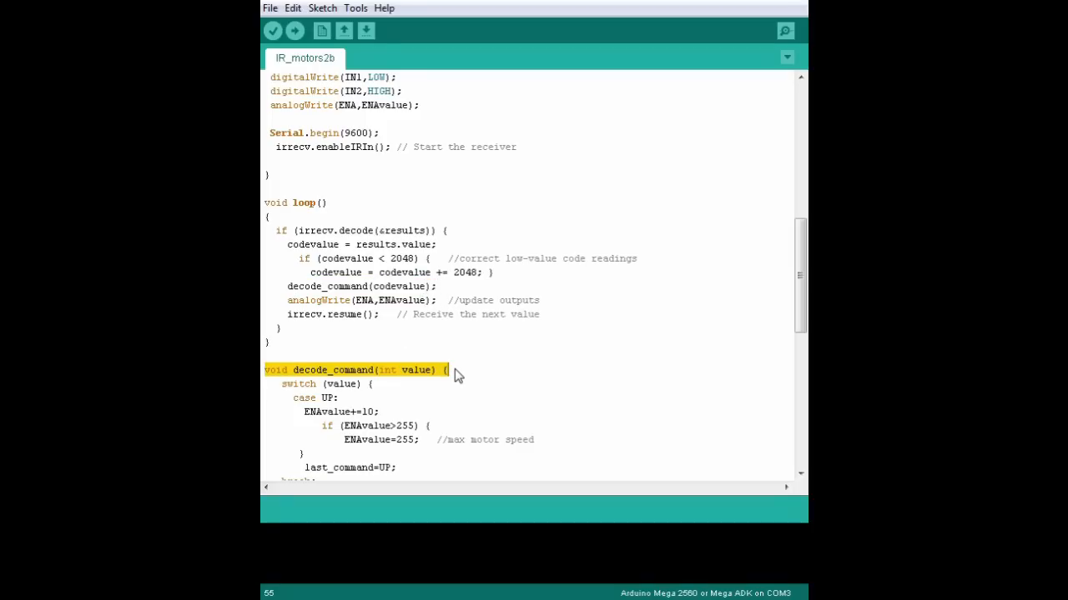
Walk through case UP's ENAvalue+=10 increase and the DOWN case's minimum speed check.
{"action": "scroll", "scroll_direction": "down", "scroll_amount": 3}
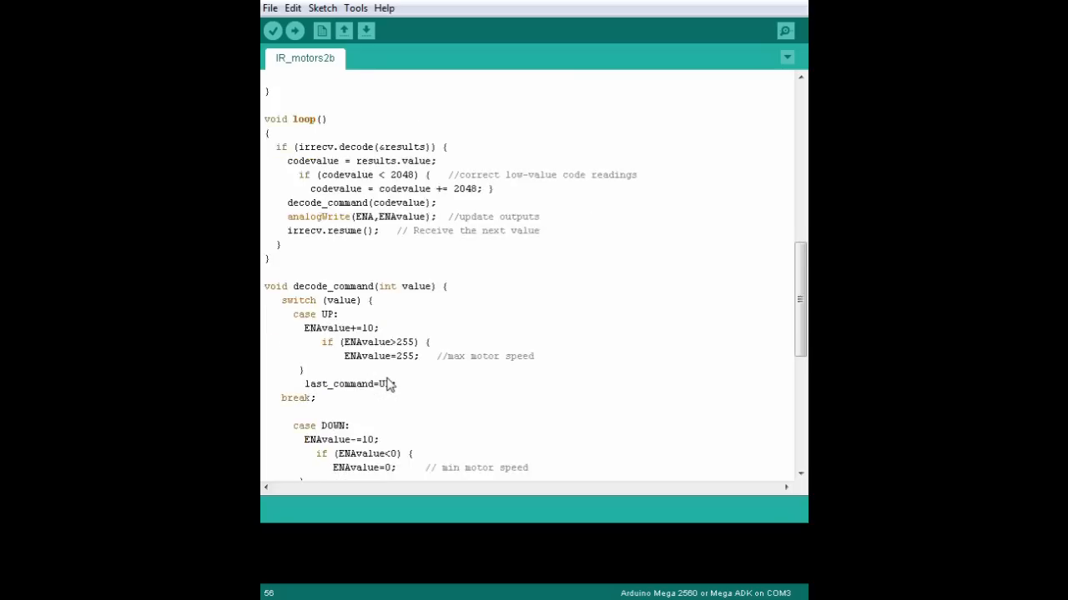
{"action": "scroll", "scroll_direction": "down", "scroll_amount": 3}
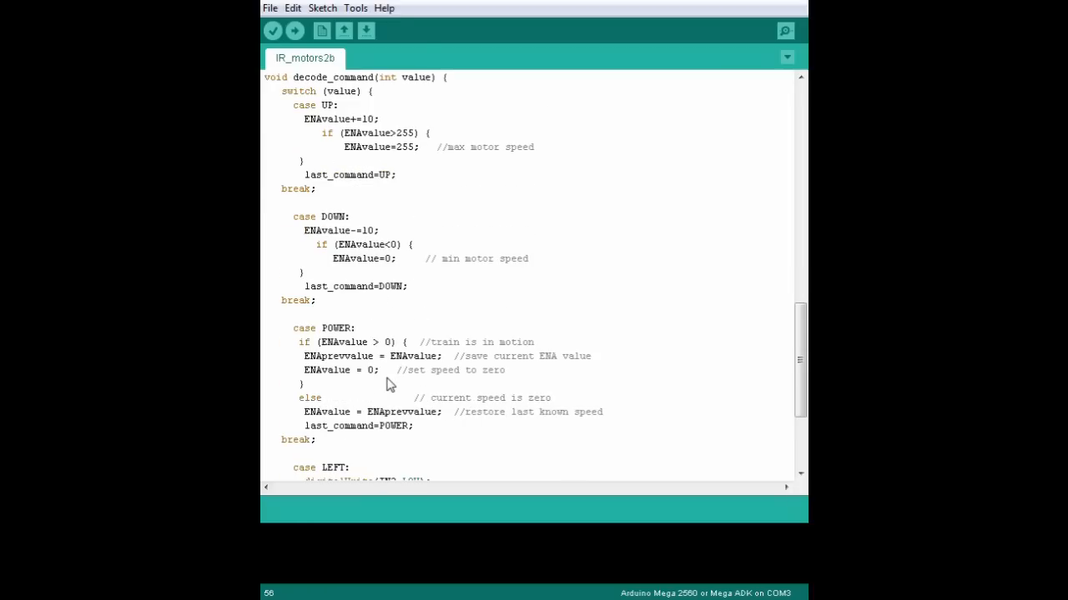
{"action": "mouse_move", "coordinate": [293, 113]}
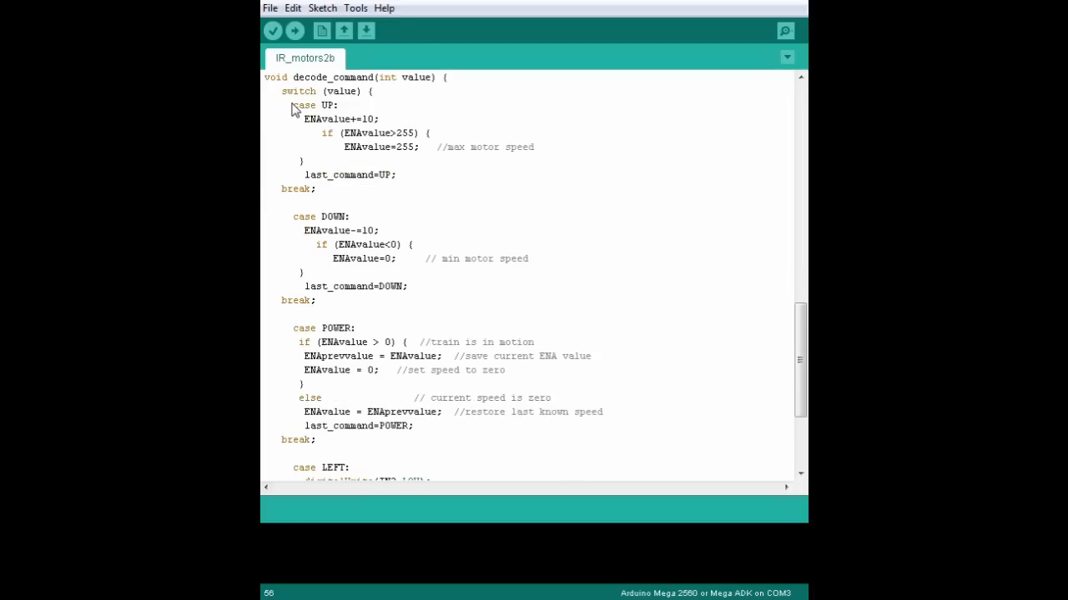
{"action": "double_click", "coordinate": [299, 118]}
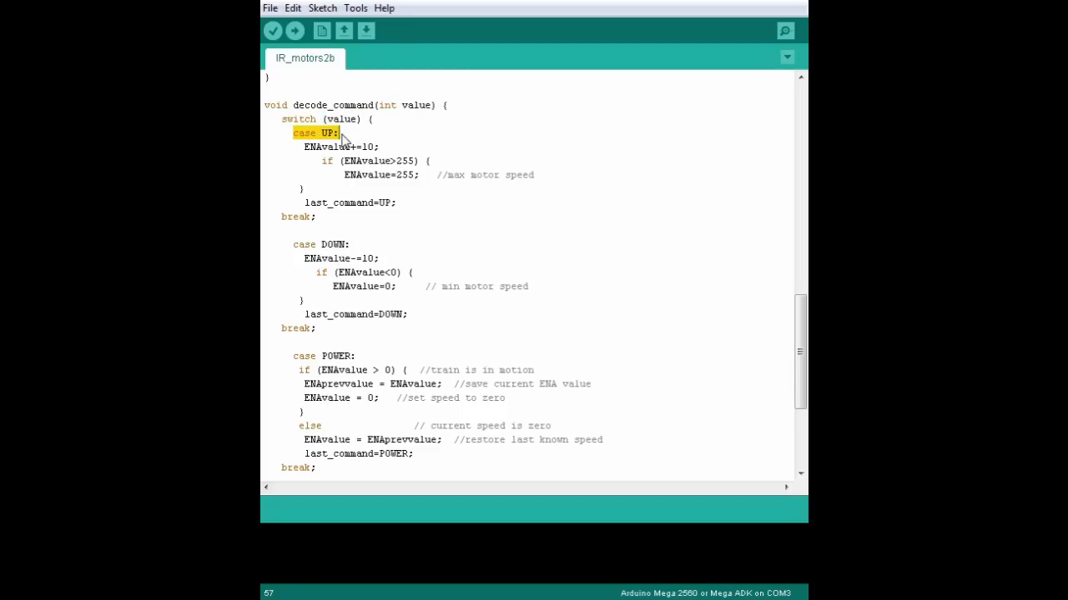
{"action": "left_click", "coordinate": [340, 132]}
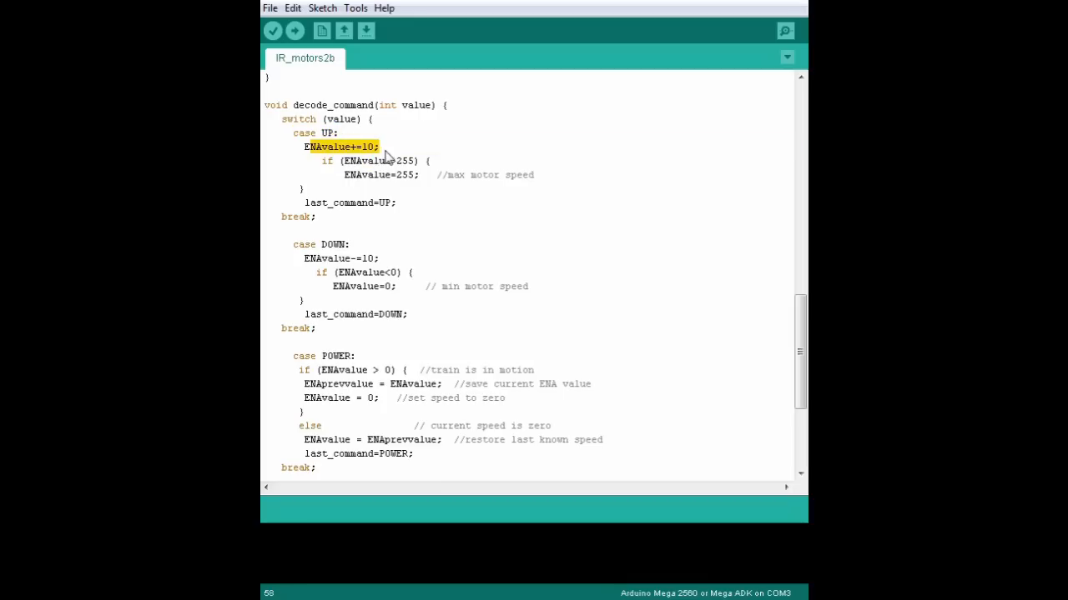
{"action": "left_click", "coordinate": [346, 175]}
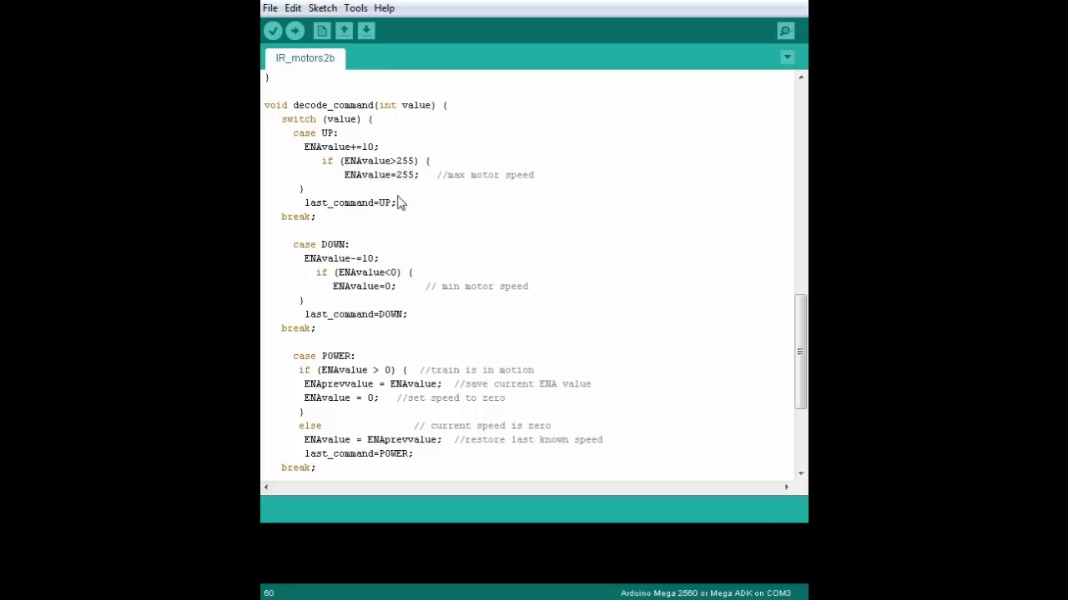
{"action": "double_click", "coordinate": [338, 259]}
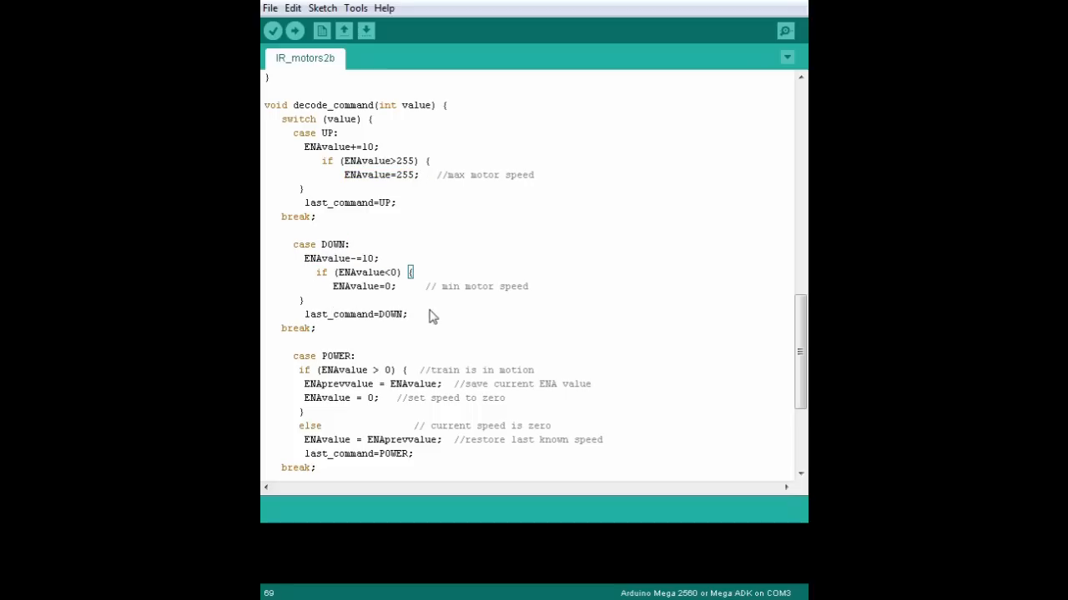
Walk through the POWER case's saved previous speed and case LEFT's two digitalWrite lines.
{"action": "scroll", "scroll_direction": "down", "scroll_amount": 3}
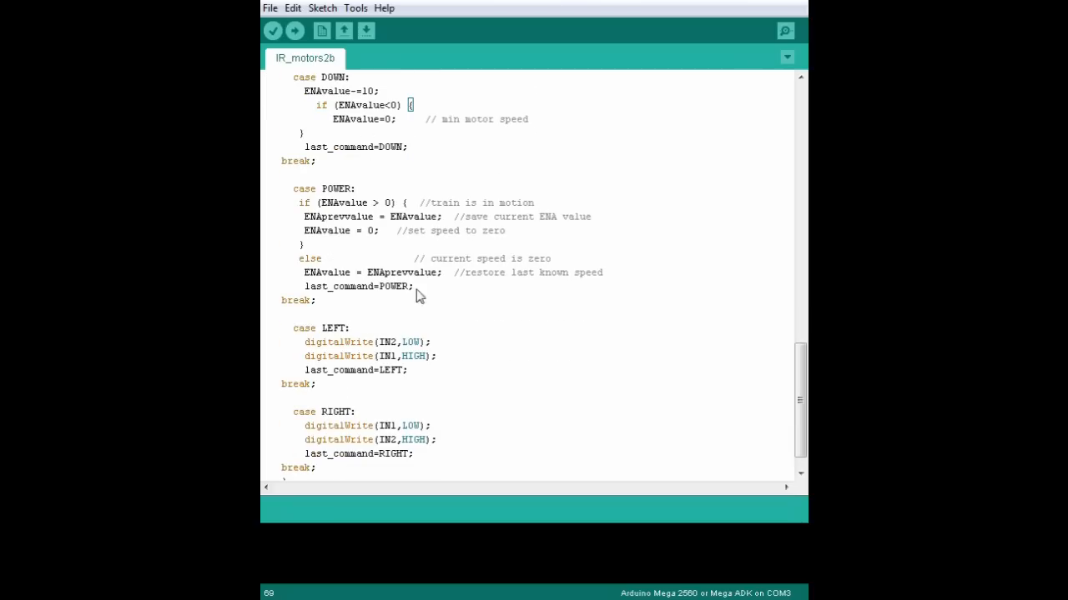
{"action": "left_click", "coordinate": [357, 188]}
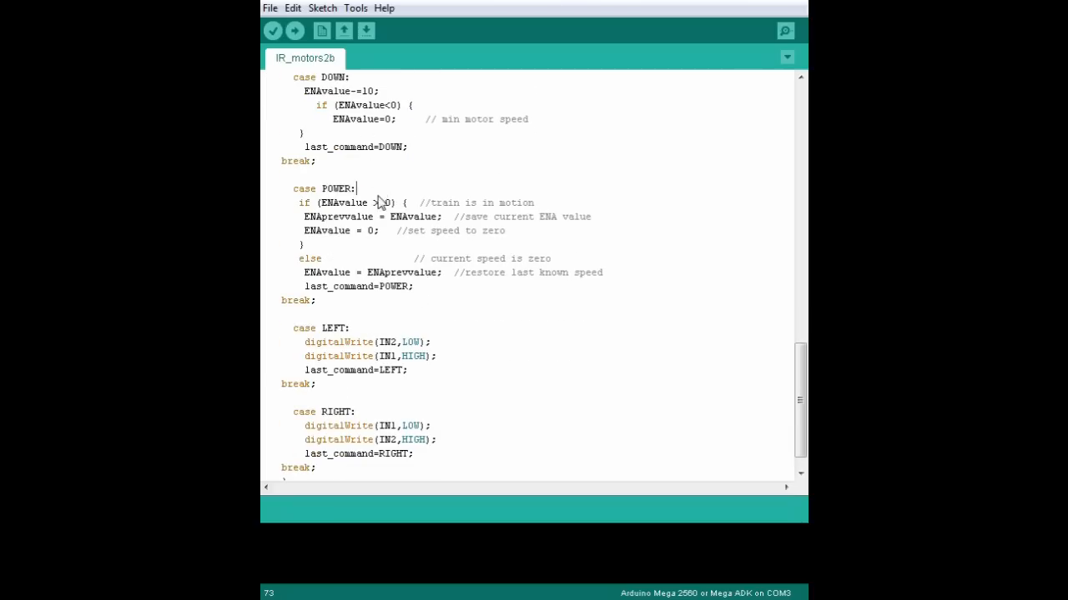
{"action": "double_click", "coordinate": [327, 231]}
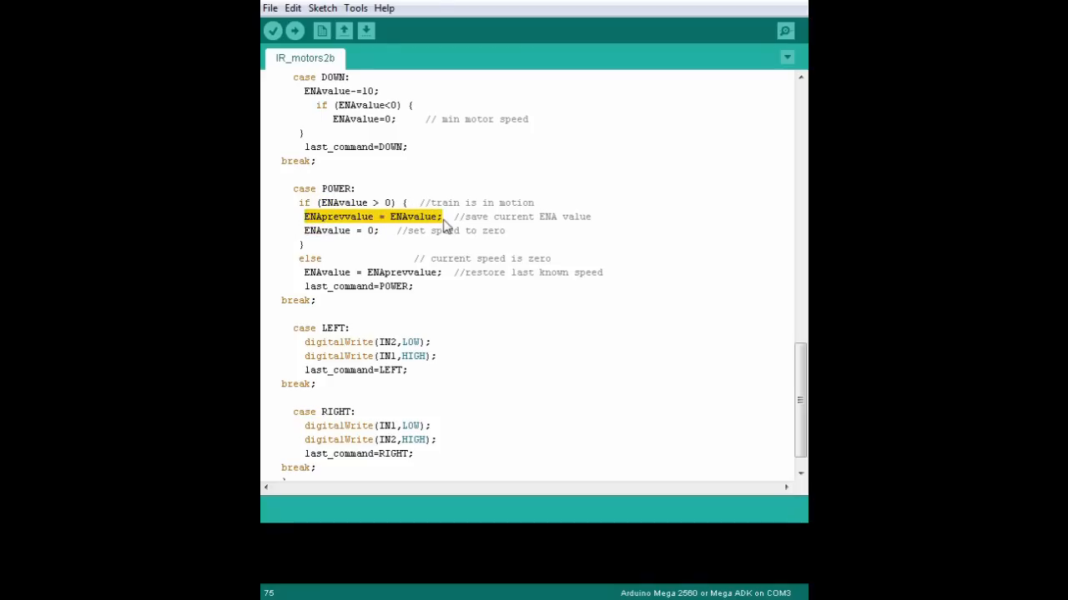
{"action": "left_click", "coordinate": [307, 273]}
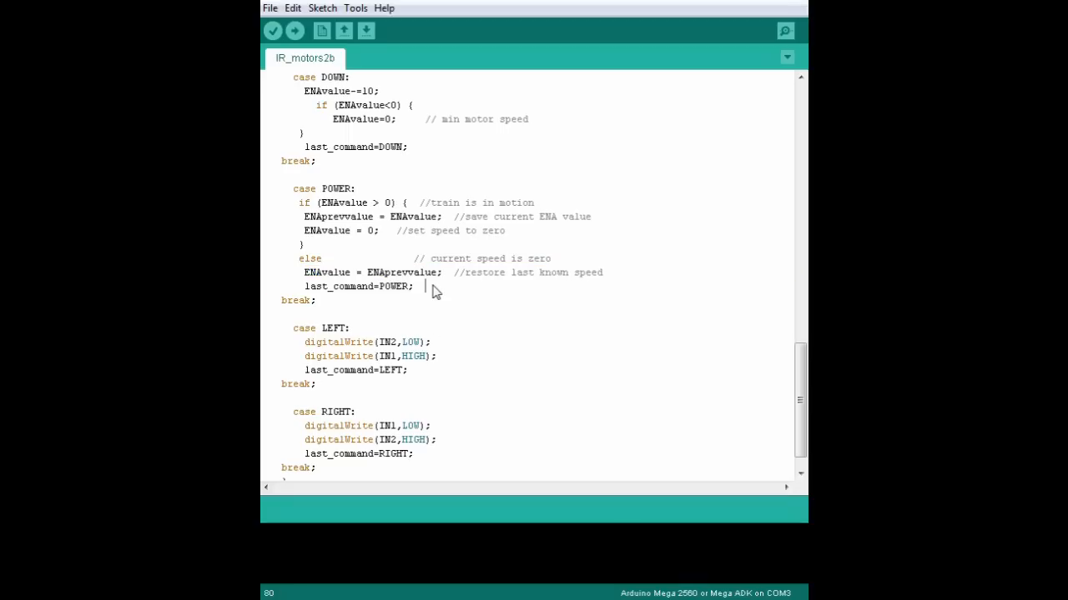
{"action": "scroll", "scroll_direction": "down", "scroll_amount": 3}
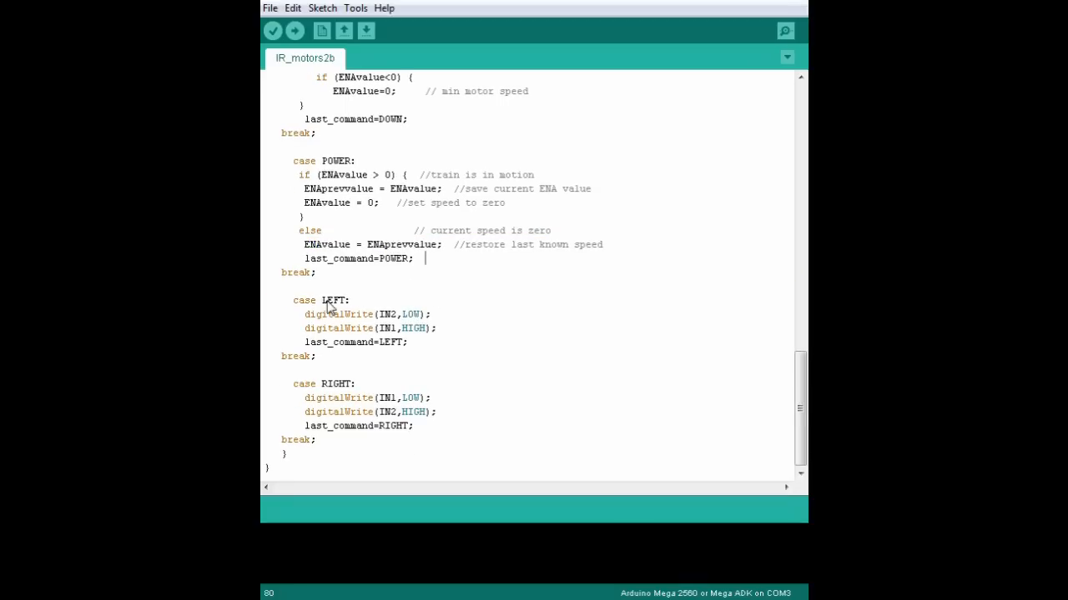
{"action": "left_click_drag", "start_coordinate": [305, 314], "coordinate": [437, 328]}
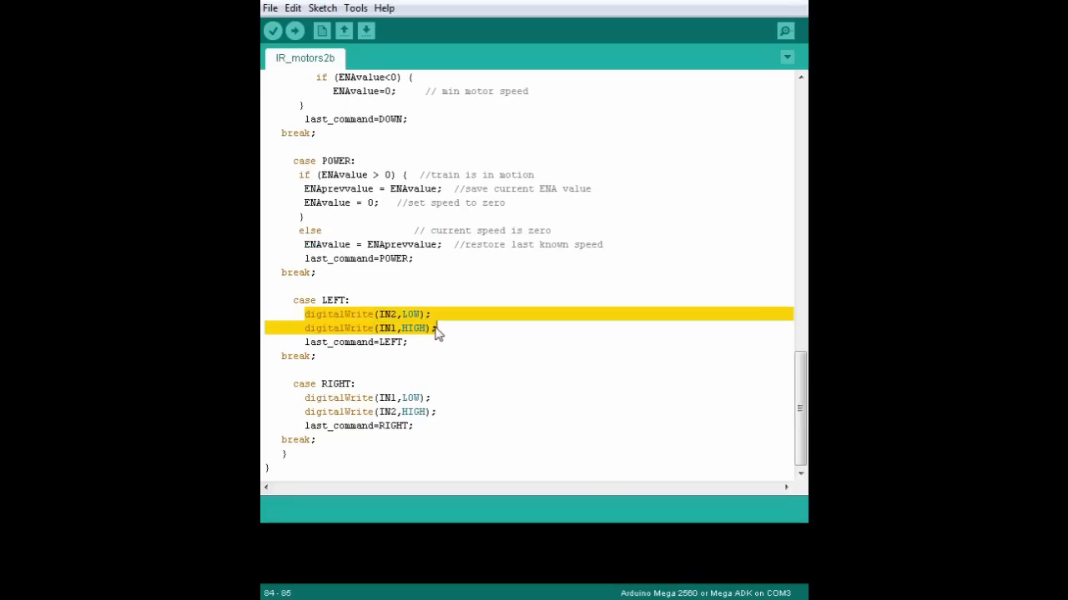
{"action": "mouse_move", "coordinate": [296, 408]}
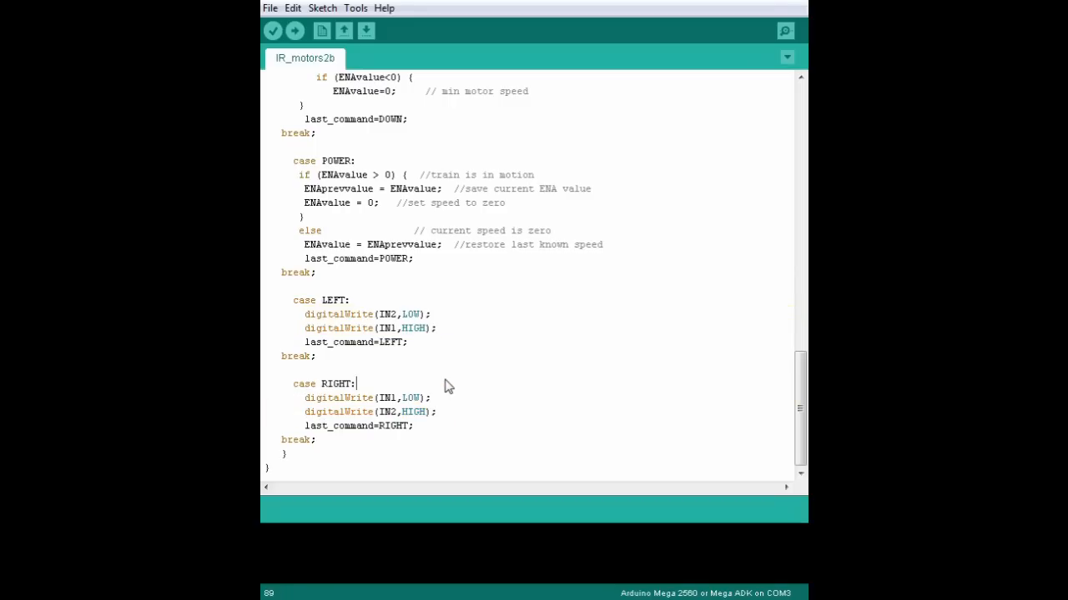
{"action": "mouse_move", "coordinate": [442, 378]}
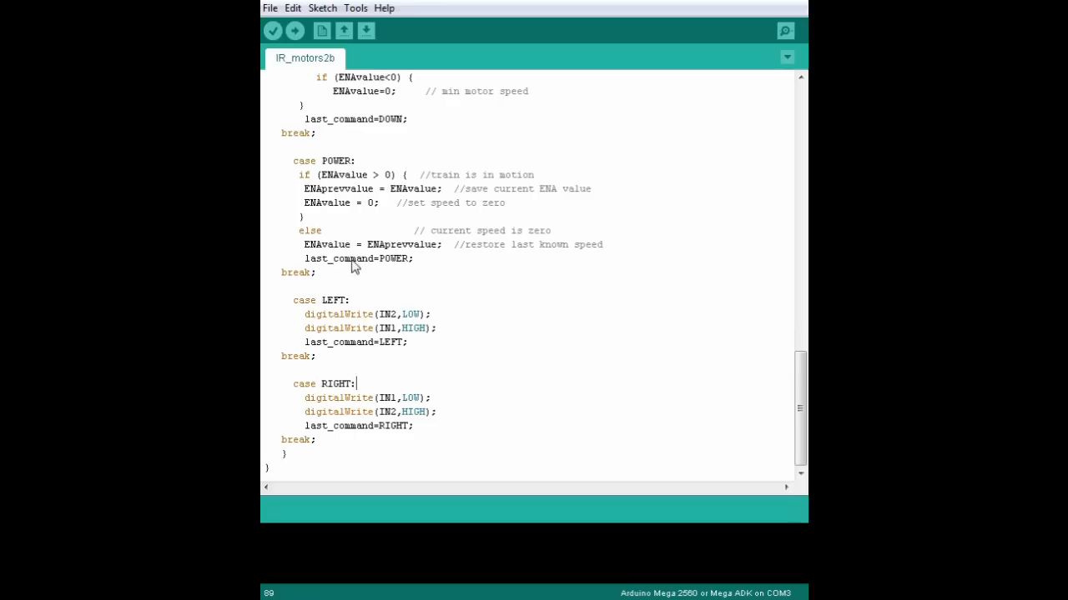
{"action": "mouse_move", "coordinate": [533, 406]}
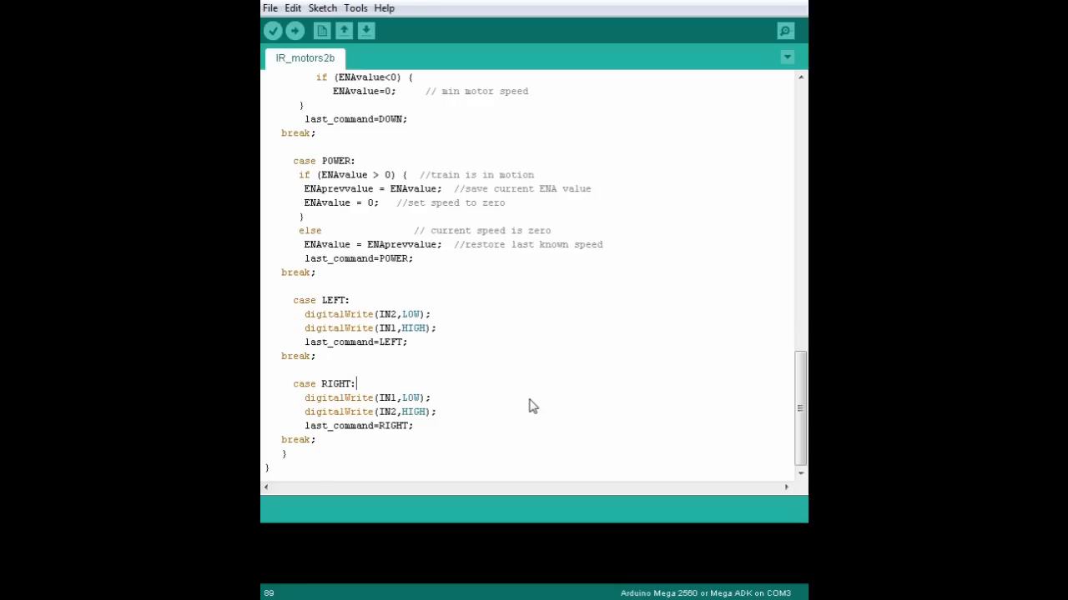
Scroll back to the top of IR_motors2b and upload it to the Arduino Mega.
{"action": "scroll", "scroll_direction": "up", "scroll_amount": 3}
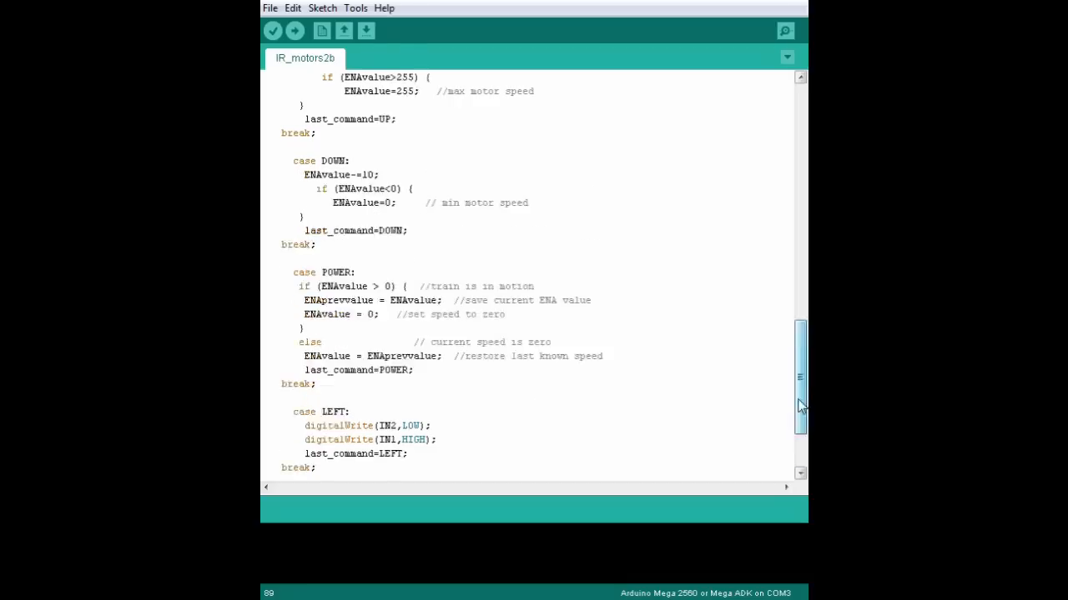
{"action": "scroll", "scroll_direction": "up", "scroll_amount": 3}
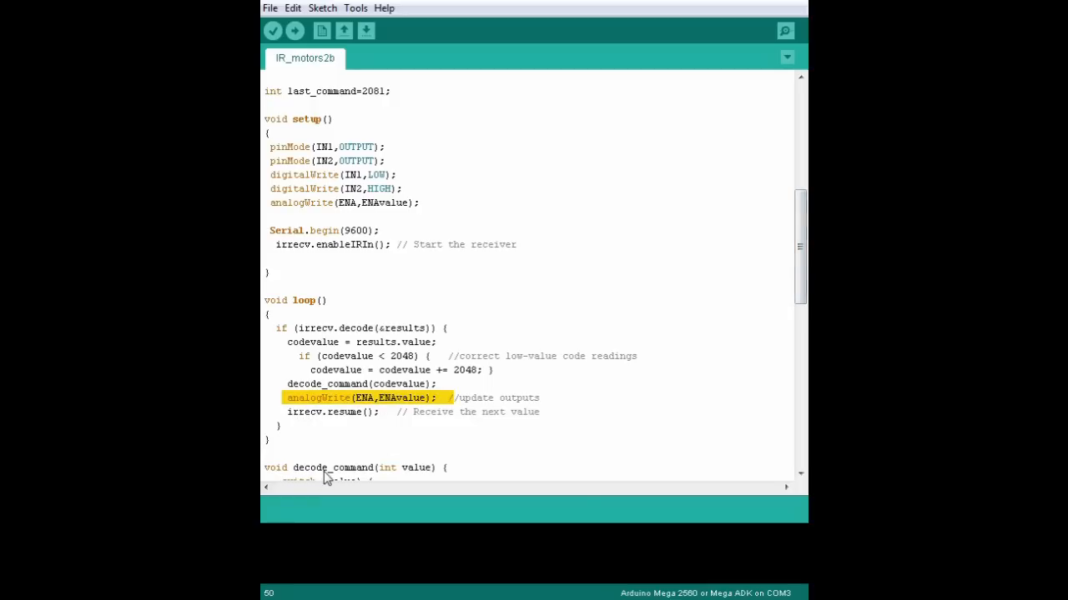
{"action": "mouse_move", "coordinate": [349, 463]}
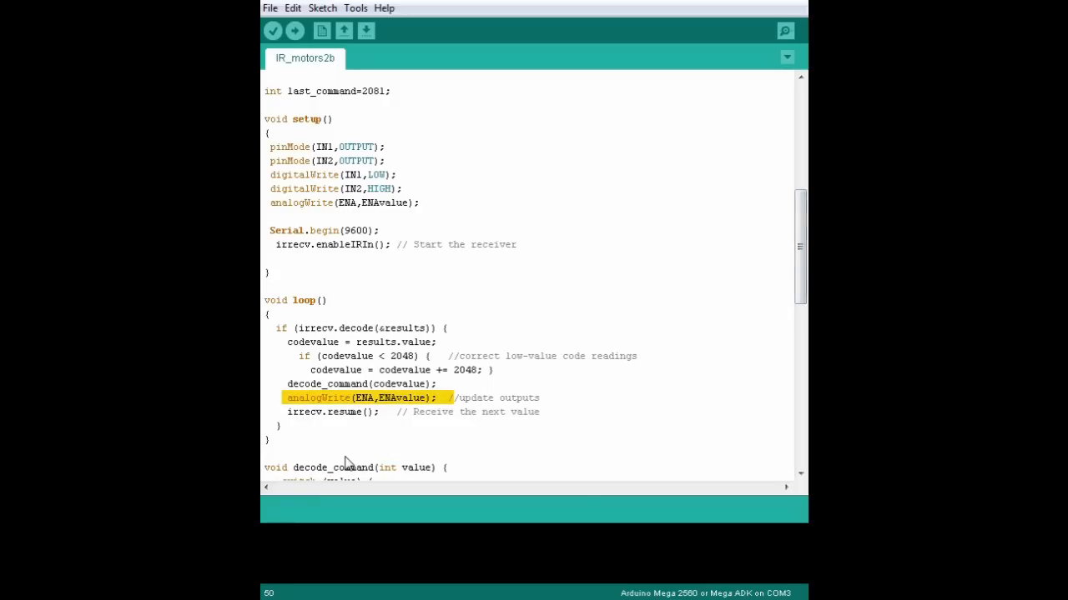
{"action": "mouse_move", "coordinate": [304, 431]}
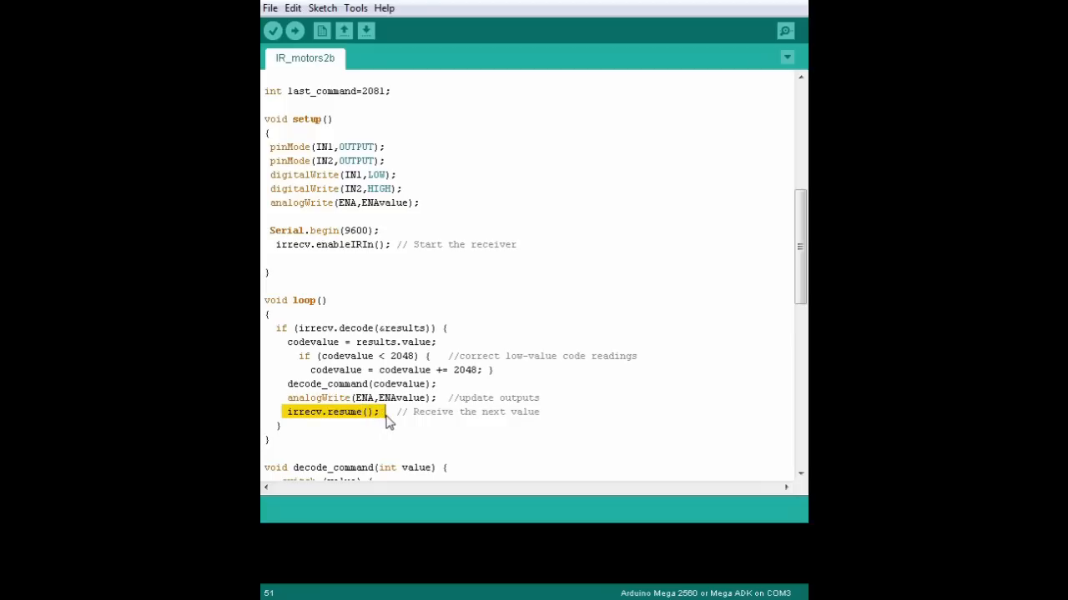
{"action": "mouse_move", "coordinate": [390, 356]}
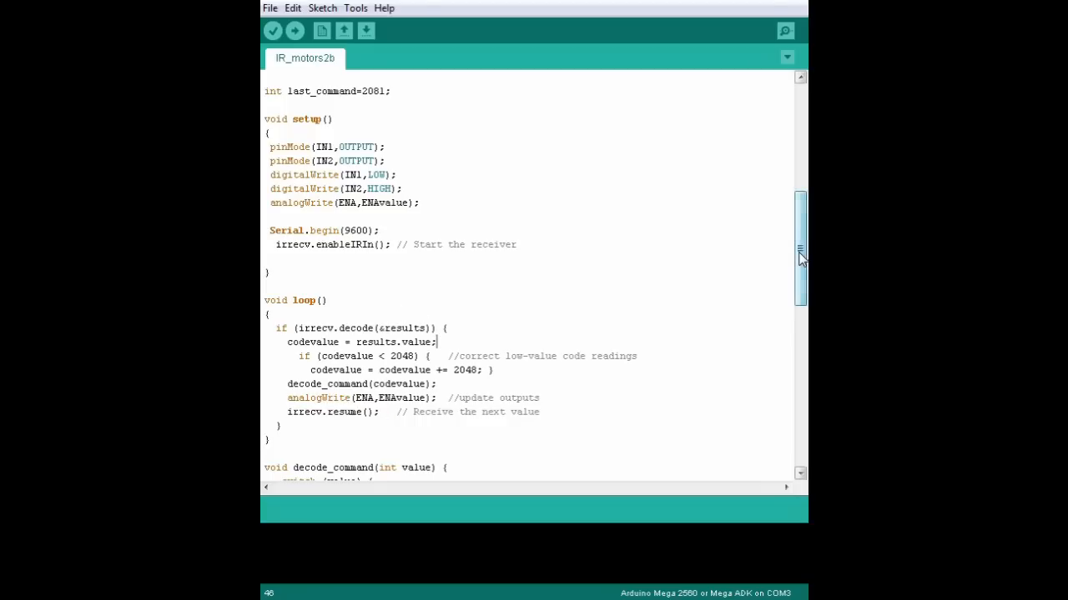
{"action": "scroll", "scroll_direction": "down", "scroll_amount": 3}
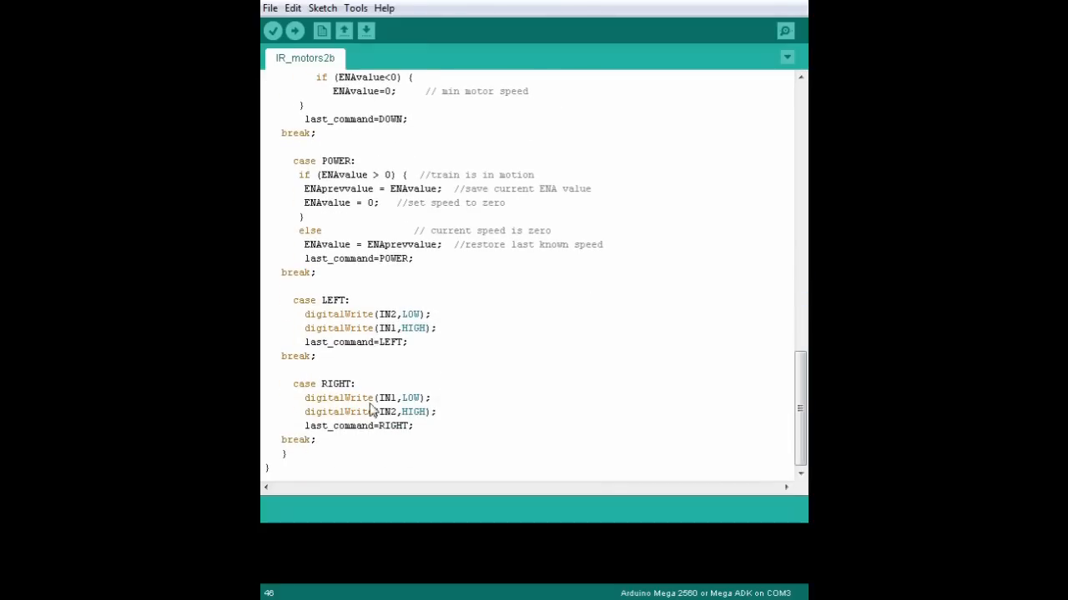
{"action": "scroll", "scroll_direction": "up", "scroll_amount": 3}
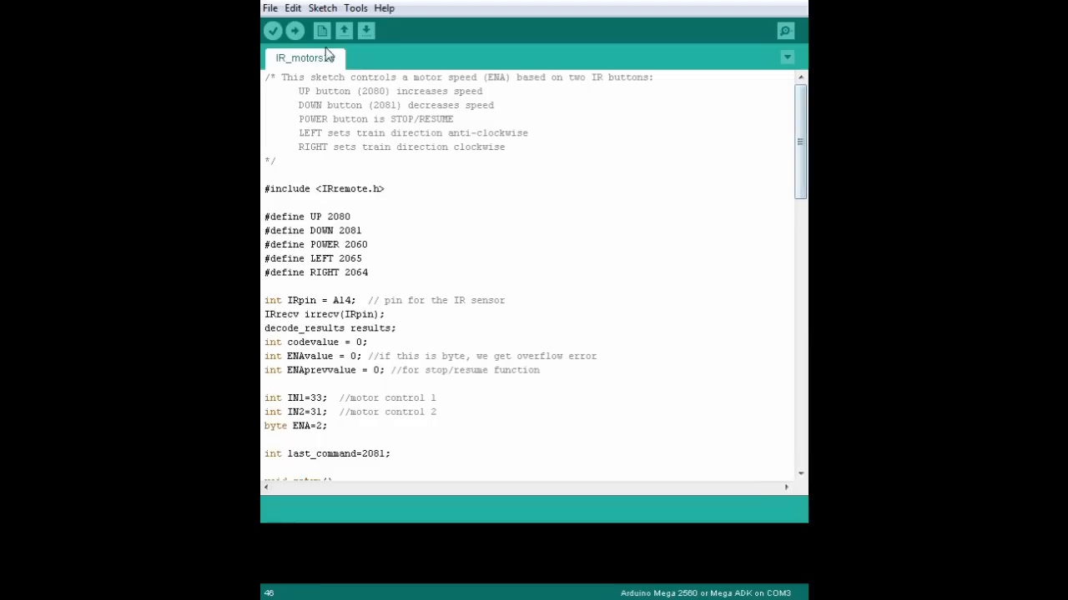
{"action": "left_click", "coordinate": [295, 31]}
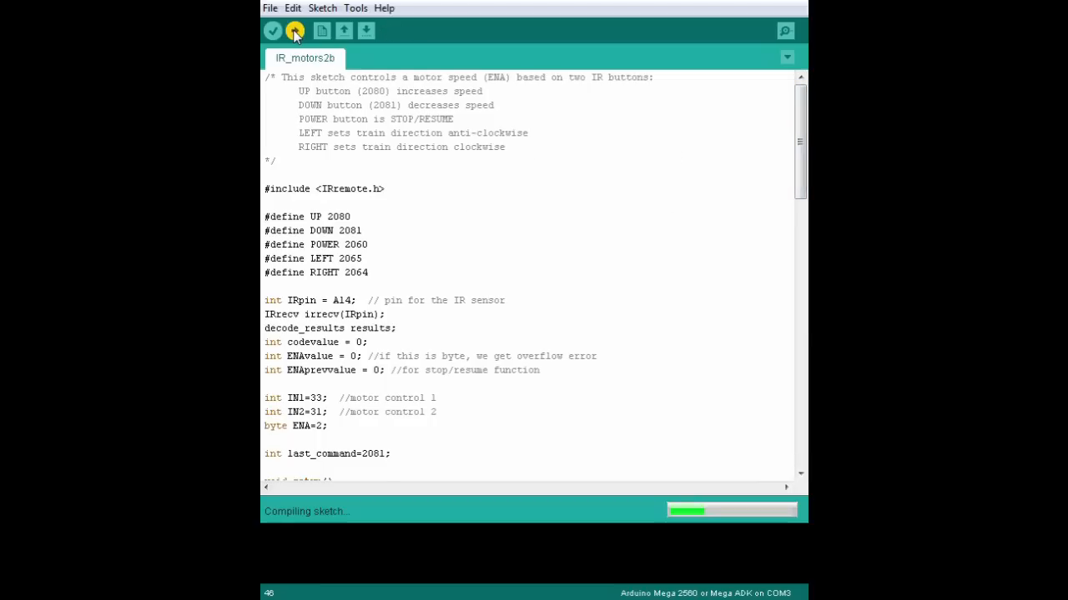